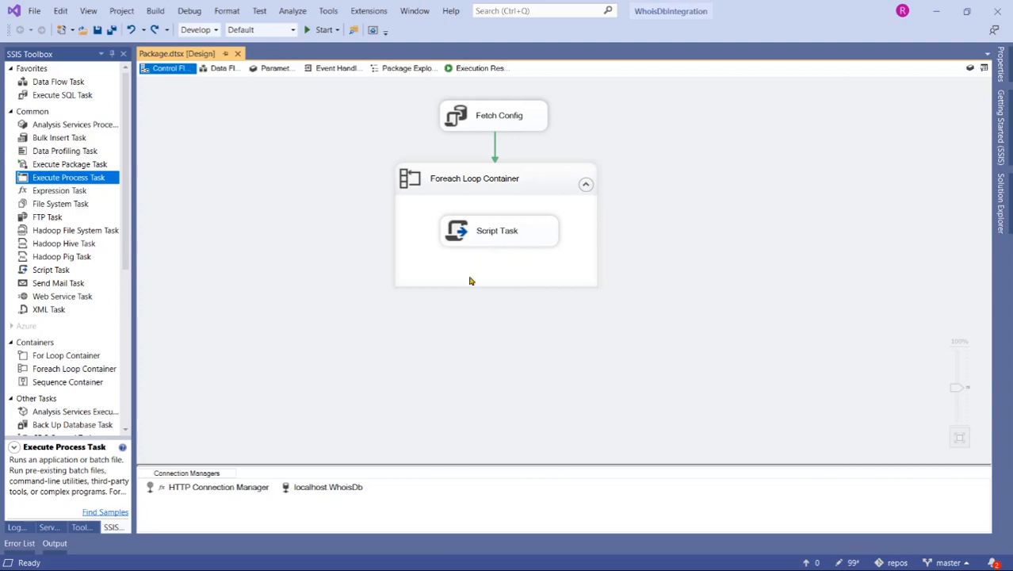
mouse_move(270, 245)
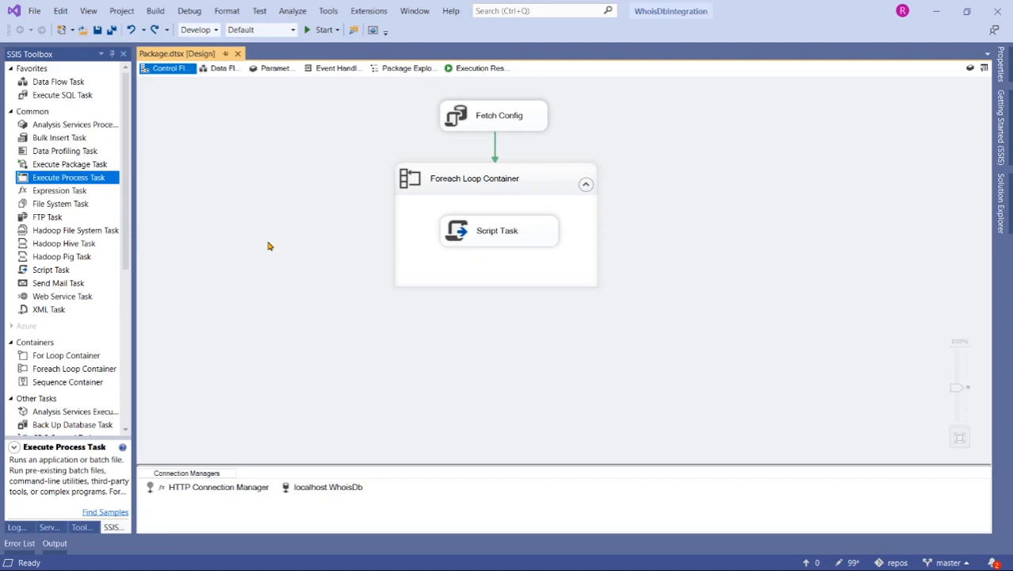
mouse_move(248, 247)
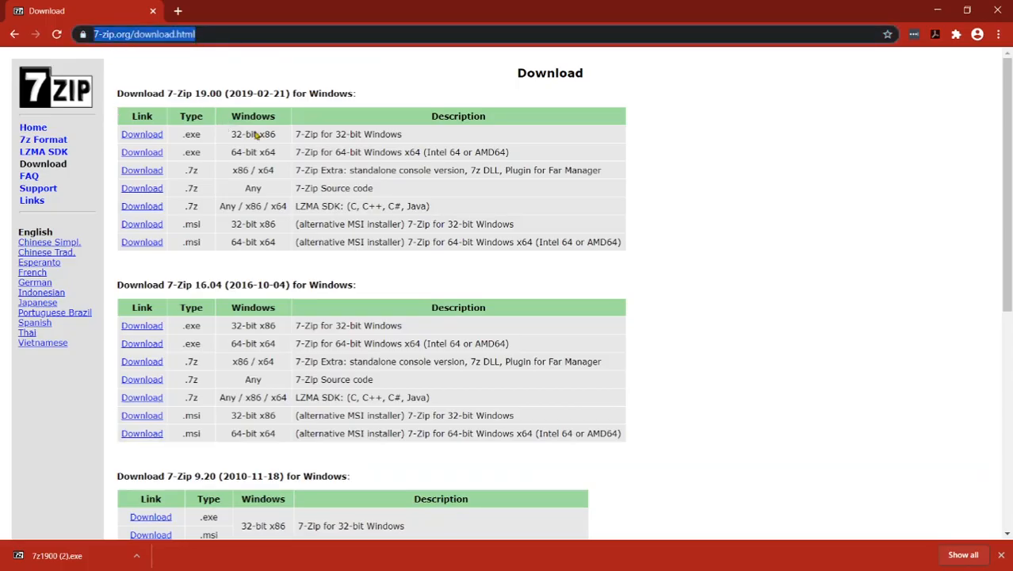
mouse_move(178, 254)
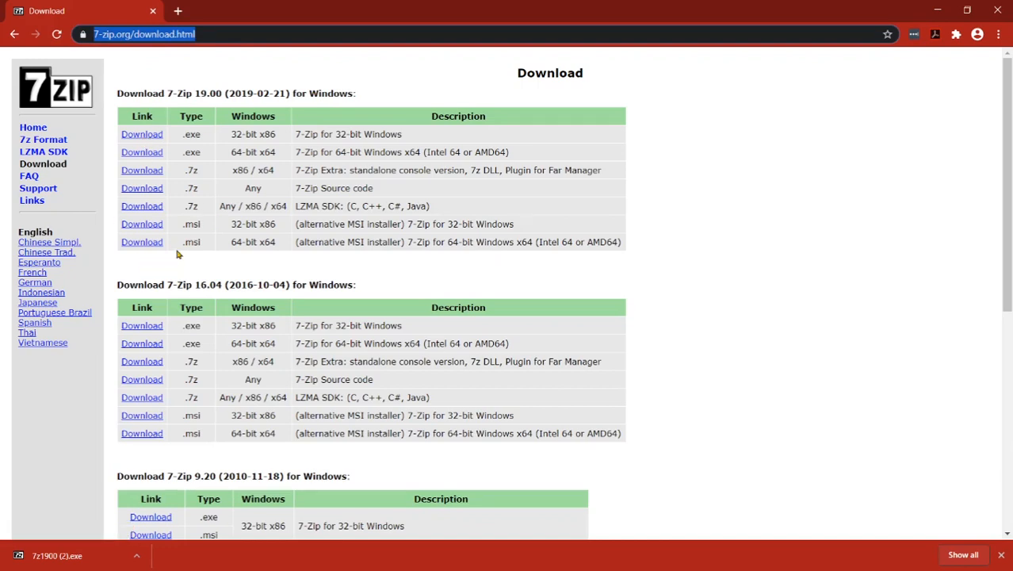
mouse_move(142, 133)
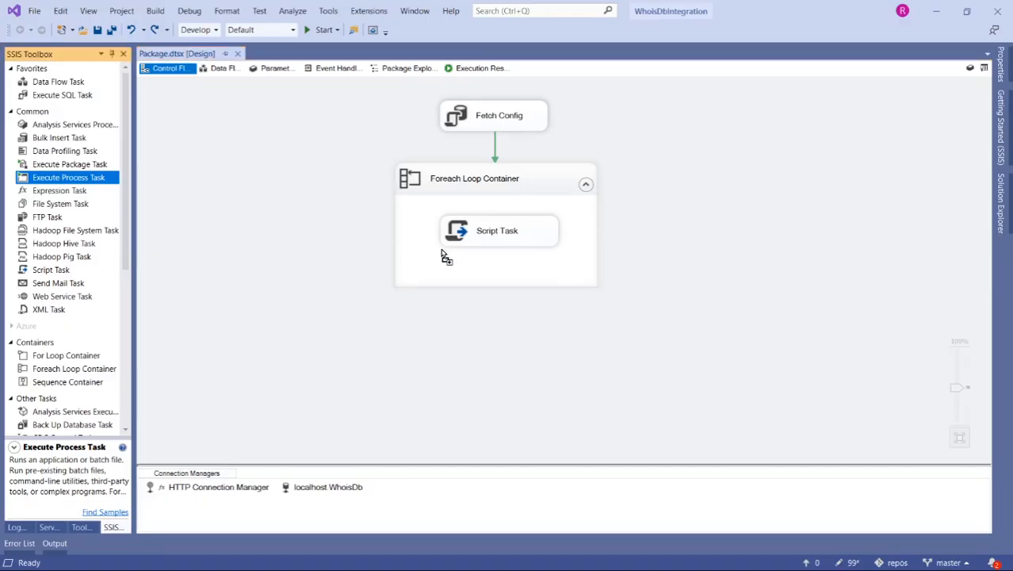
mouse_move(275, 292)
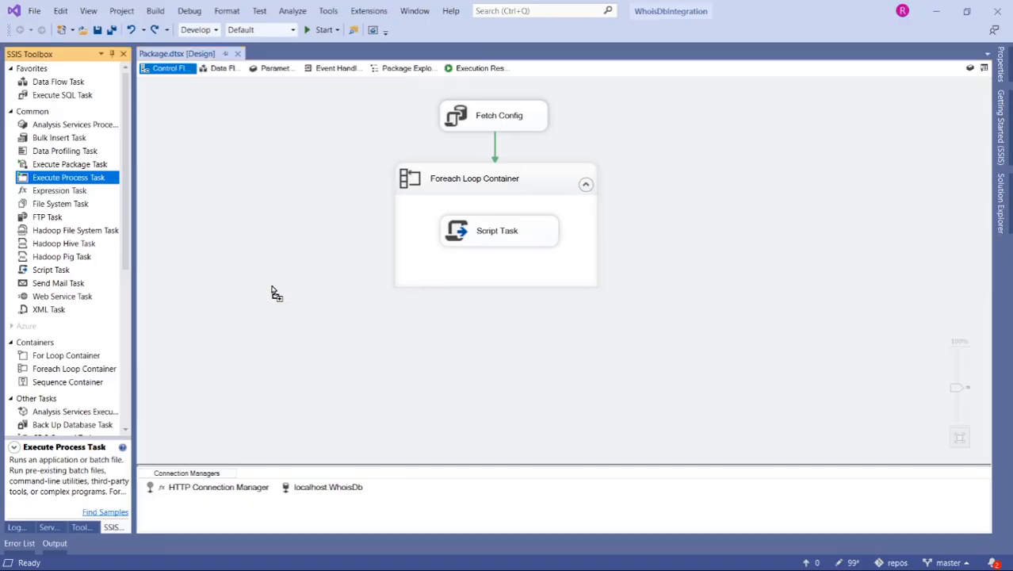
Step: Place a new Execute Process Task from the toolbox into the Foreach Loop Container under Script Task
drag(68, 176, 341, 300)
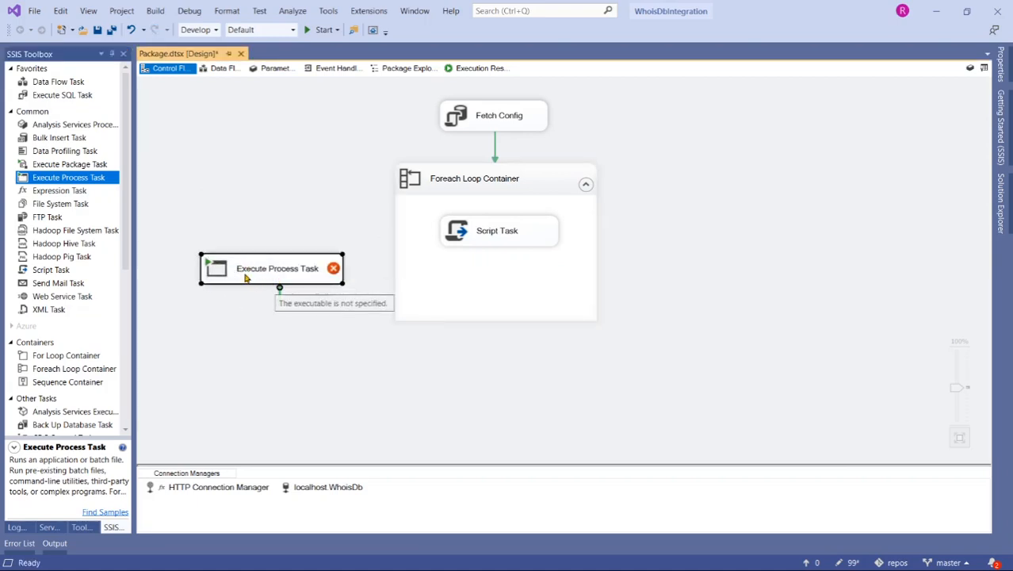
drag(271, 267, 488, 278)
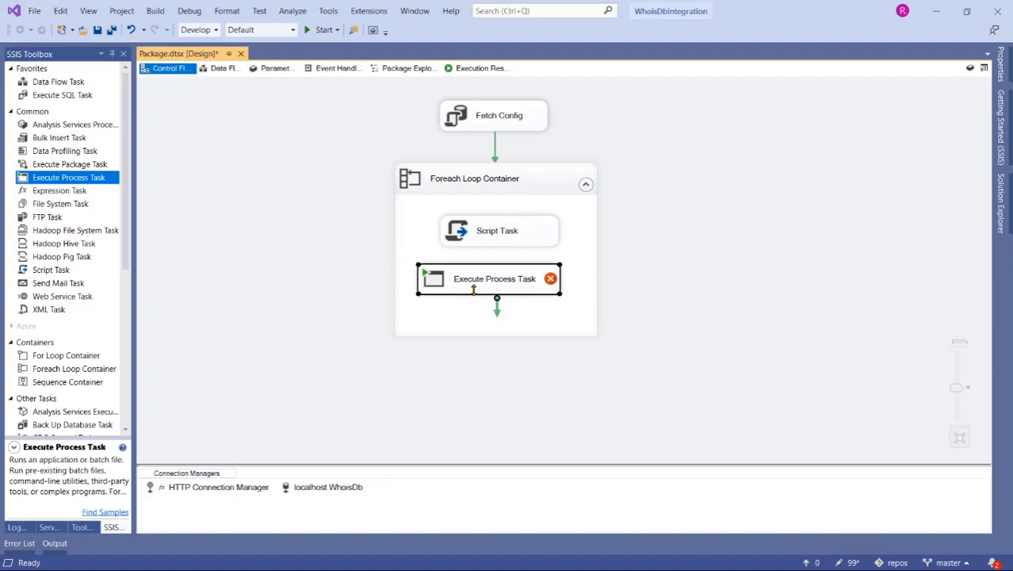
drag(488, 278, 495, 288)
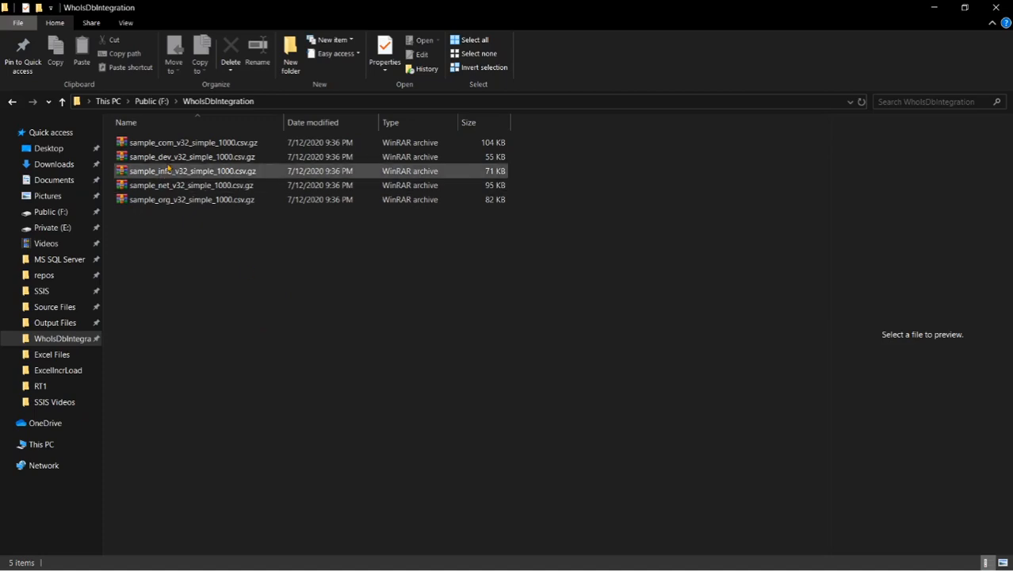
click(190, 142)
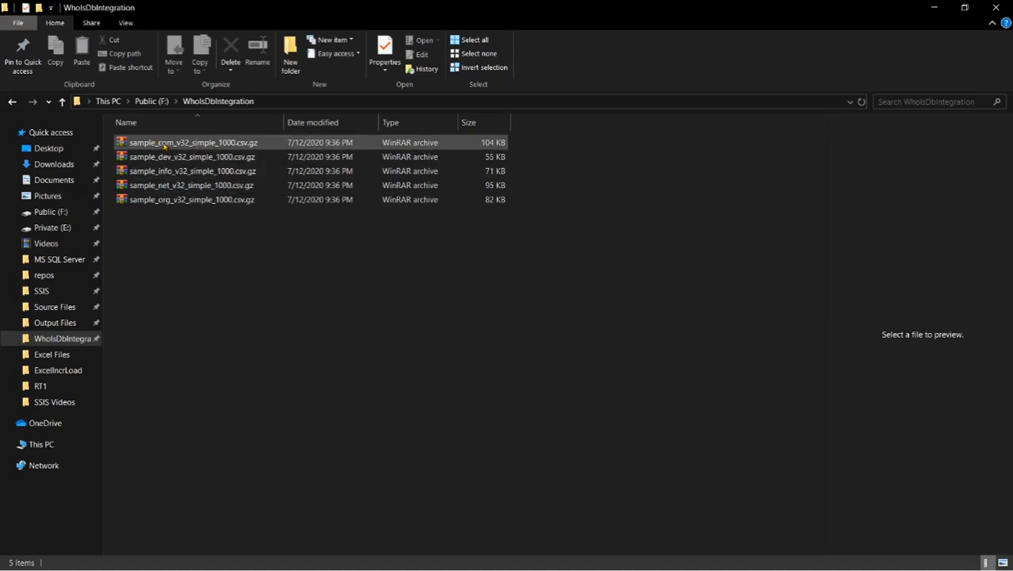
click(192, 141)
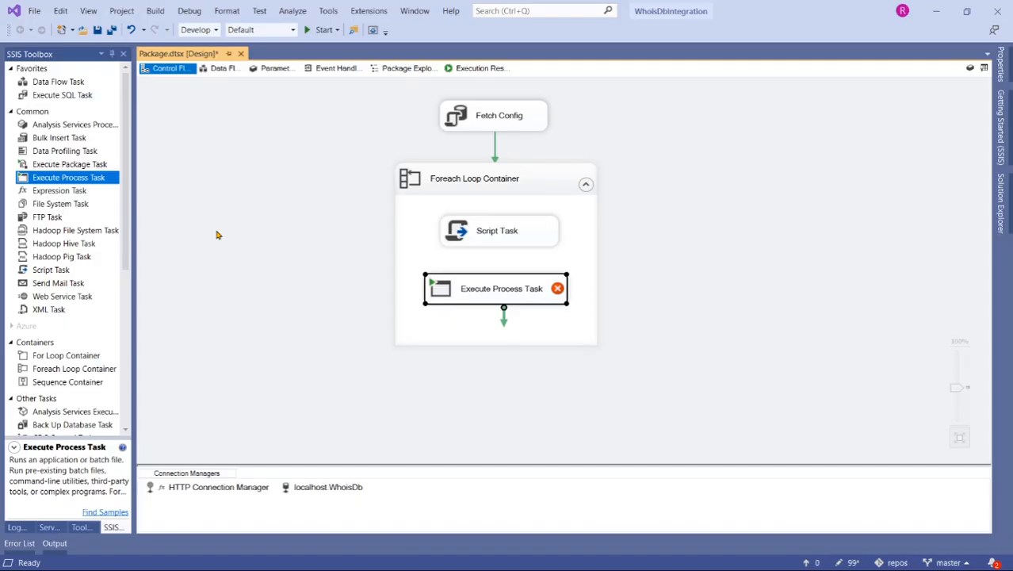
mouse_move(487, 332)
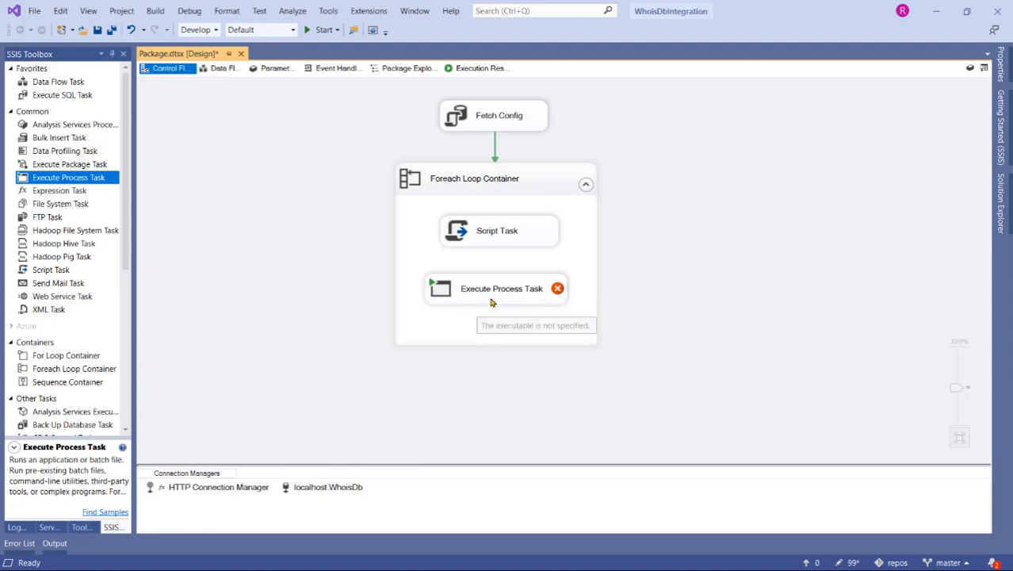
mouse_move(519, 303)
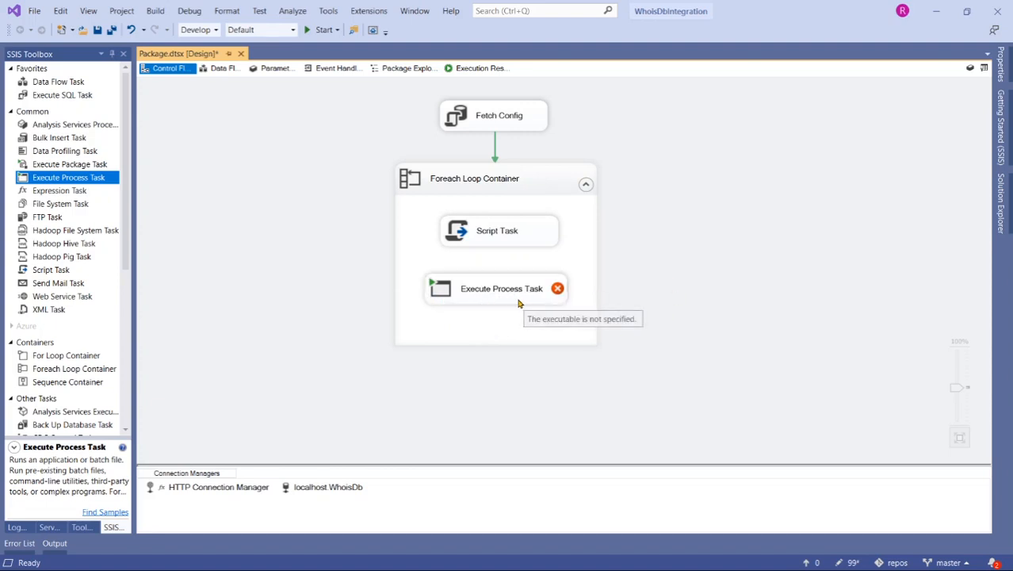
mouse_move(515, 242)
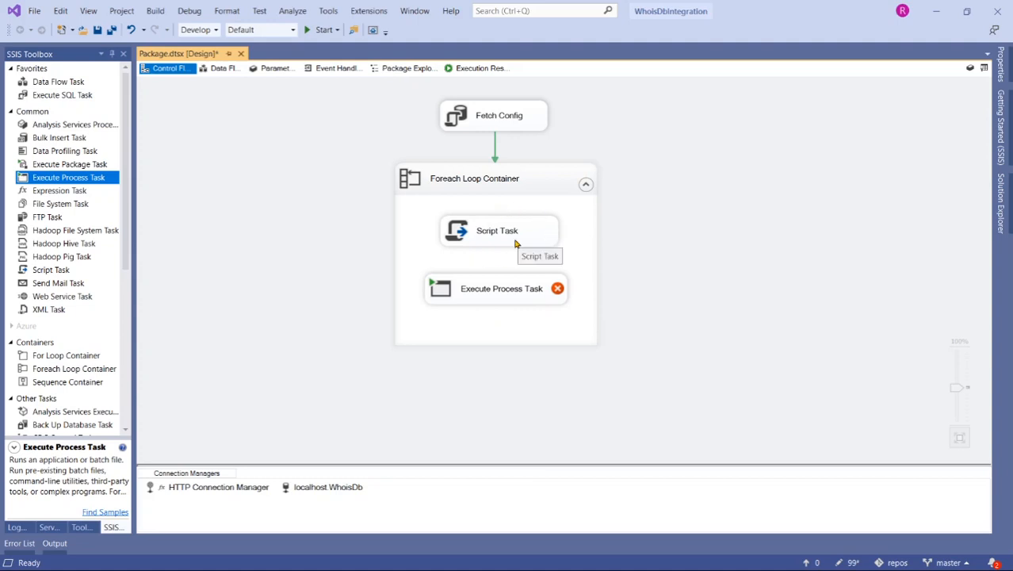
Step: Link Script Task's precedence arrow to the new Execute Process Task inside the loop
click(497, 230)
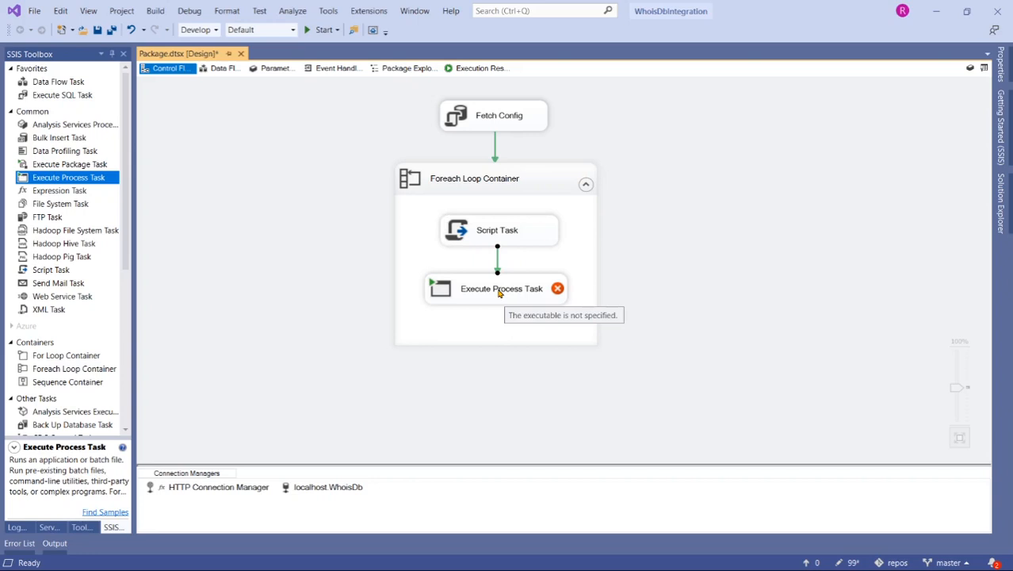
mouse_move(509, 283)
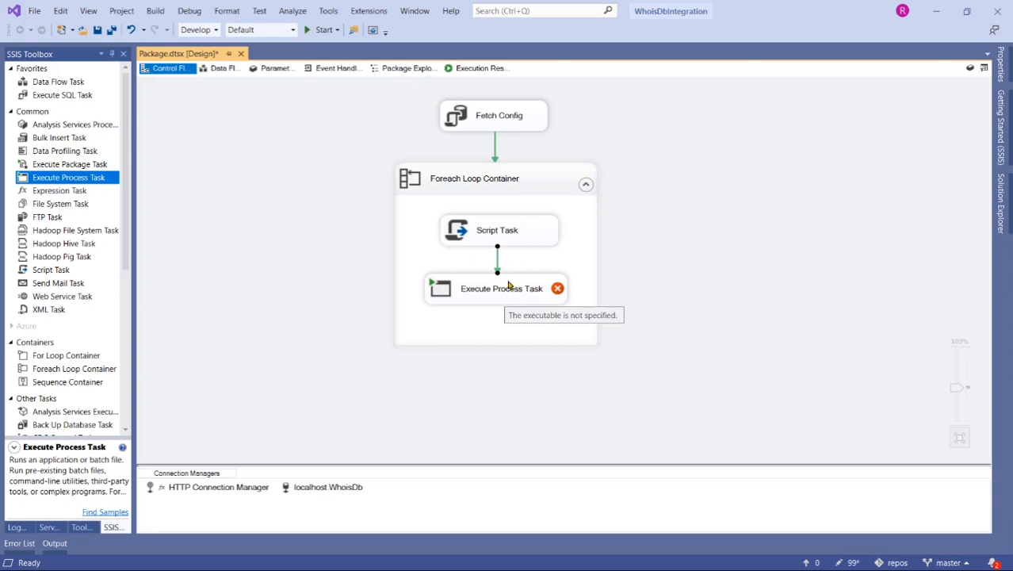
mouse_move(491, 230)
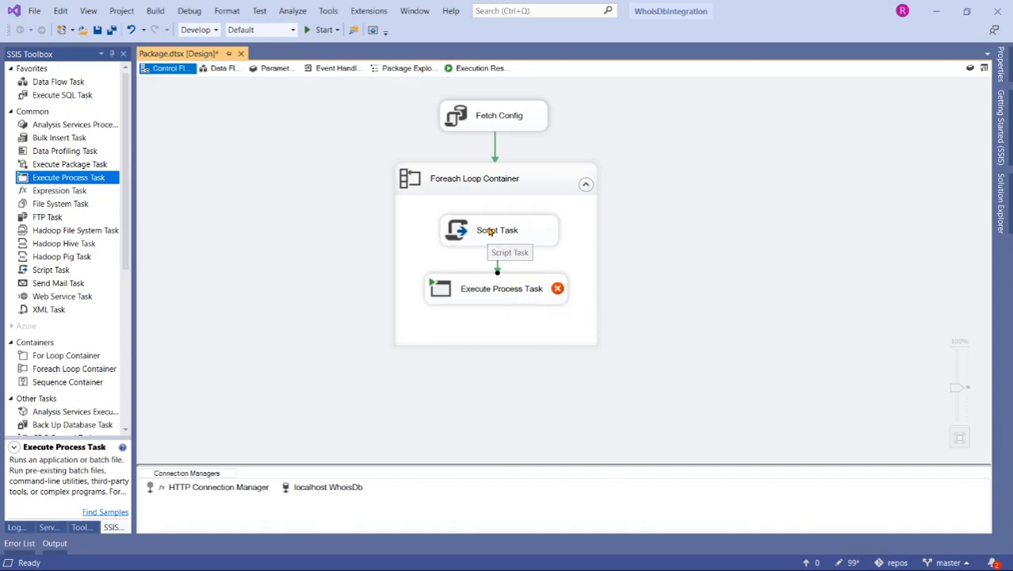
click(501, 288)
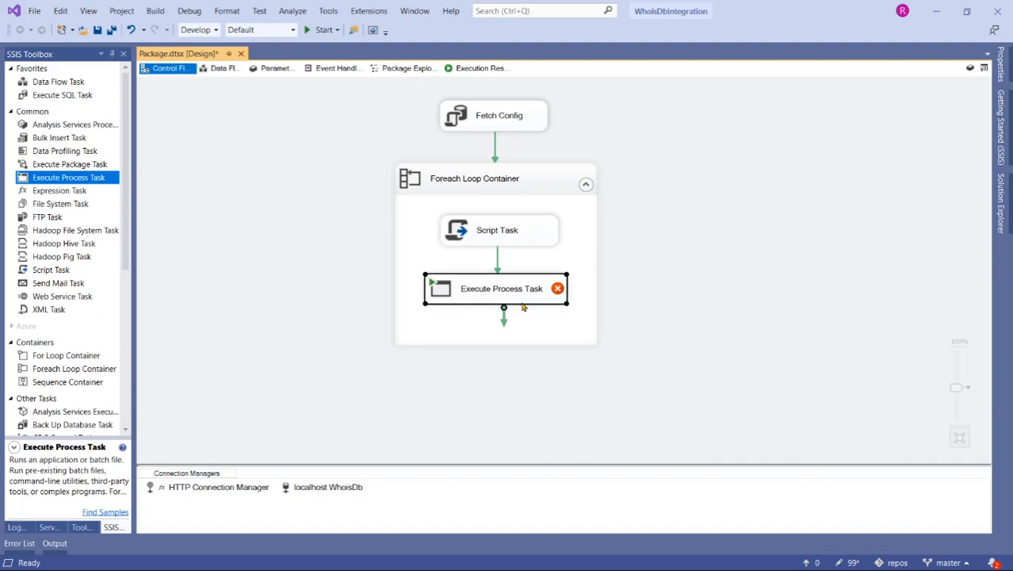
Step: Name the task 'Unzip Source Fi...' and replace its description with 'Ext...' on the General page
double_click(501, 288)
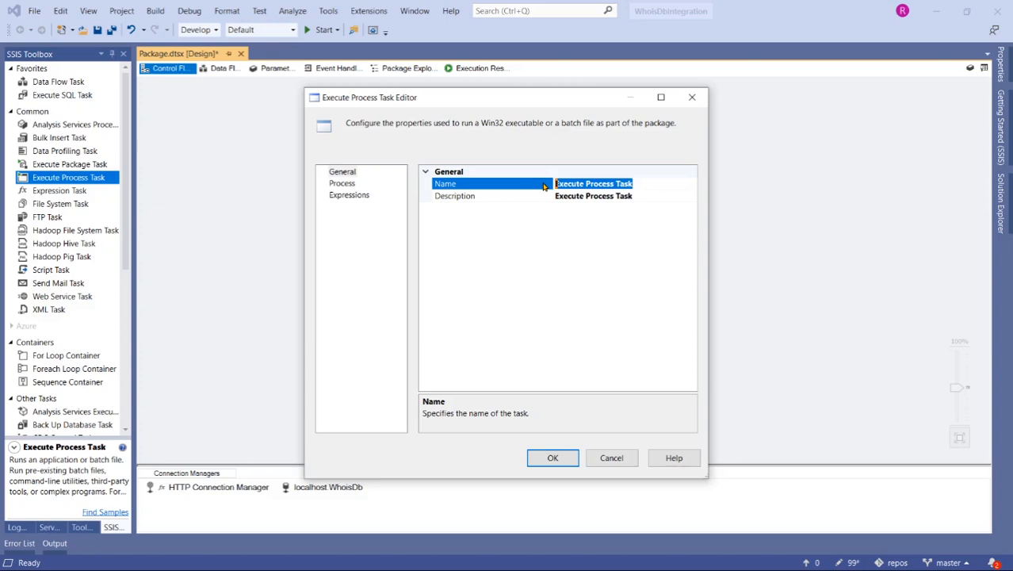
text(Unzip Source Fi)
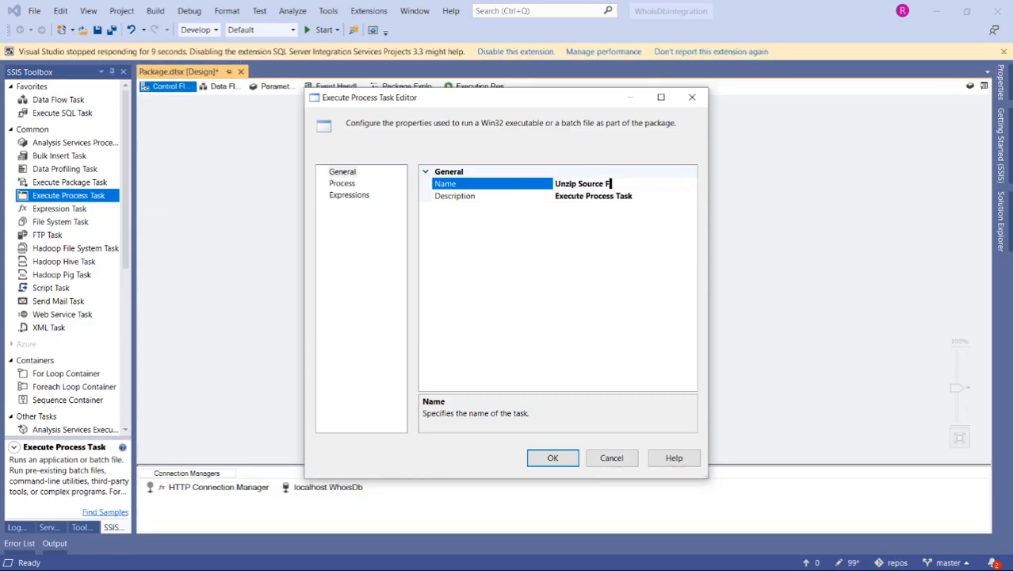
click(594, 196)
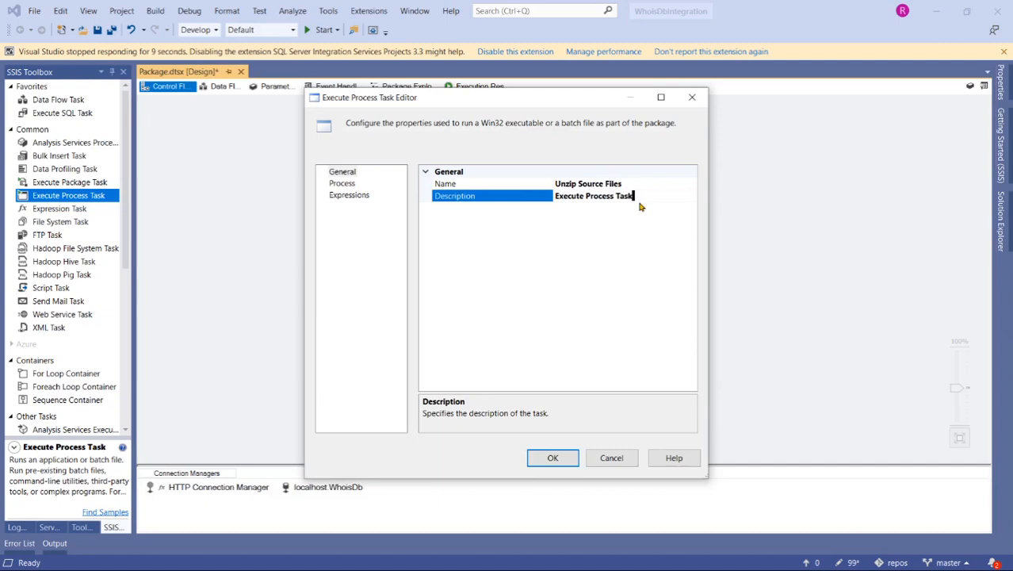
double_click(594, 196)
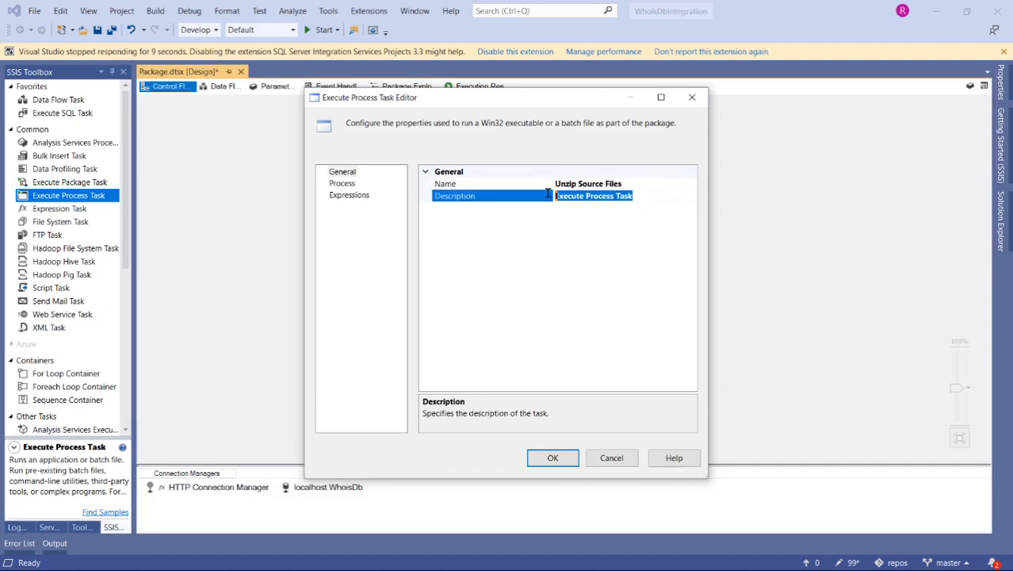
text(Ext)
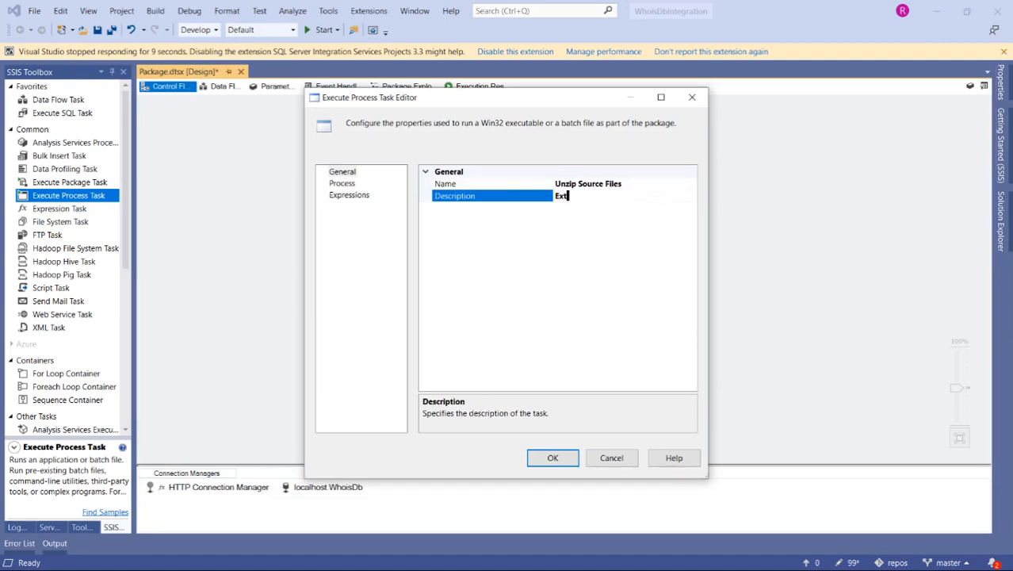
Step: Set the Executable to C:\Program Files (x86)\7-Zip\7z.exe and save the task settings
click(342, 182)
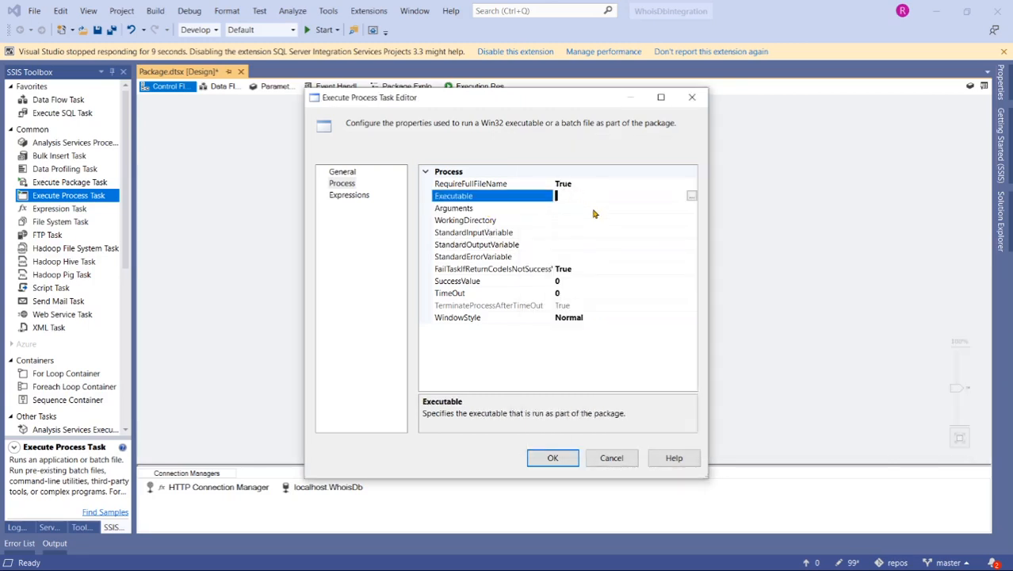
text(C:\Program Files (x86)\7-Zip\7z.exe)
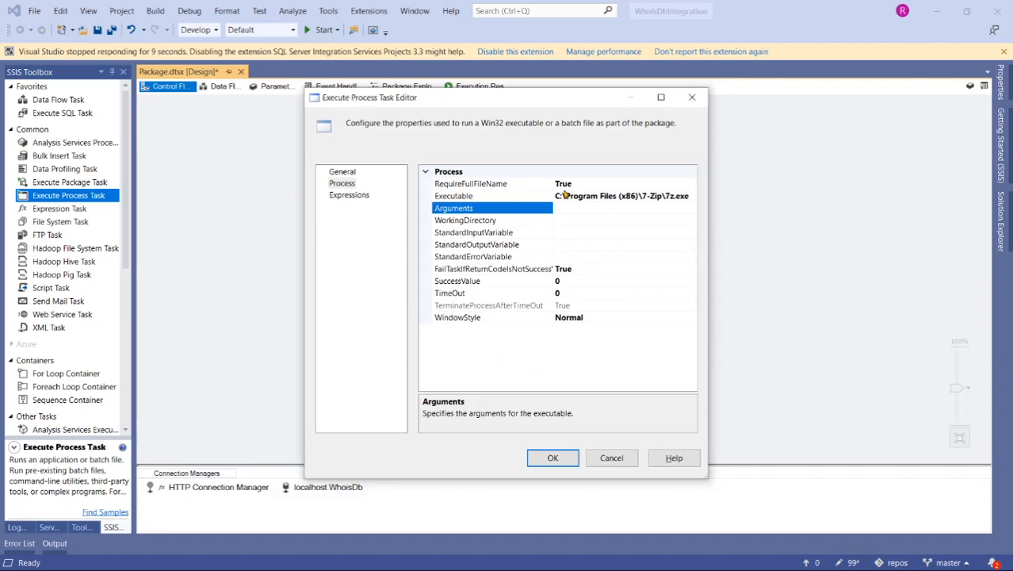
click(553, 457)
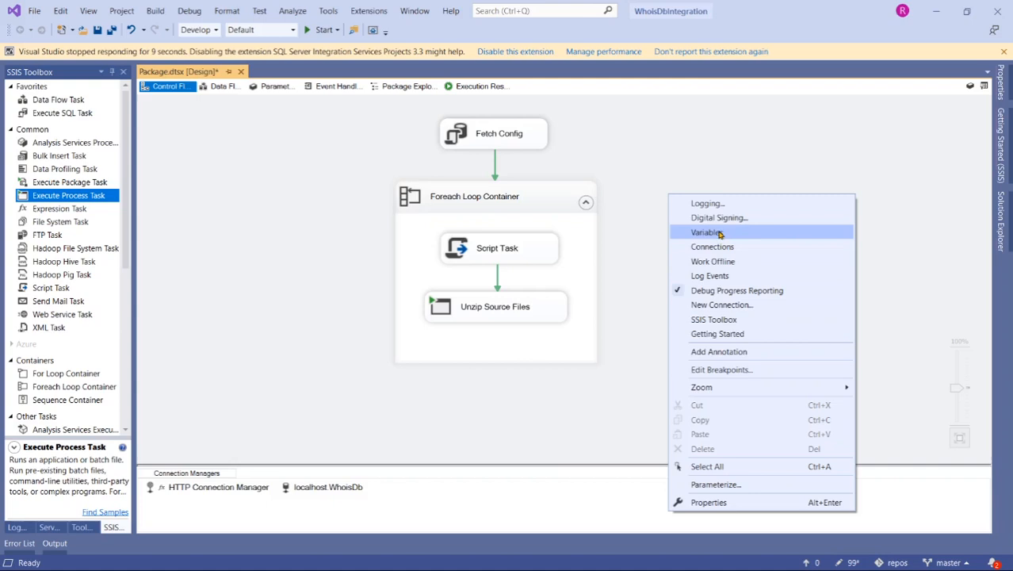
Step: Show the package variables and select the TargetFileConnection variable
click(705, 232)
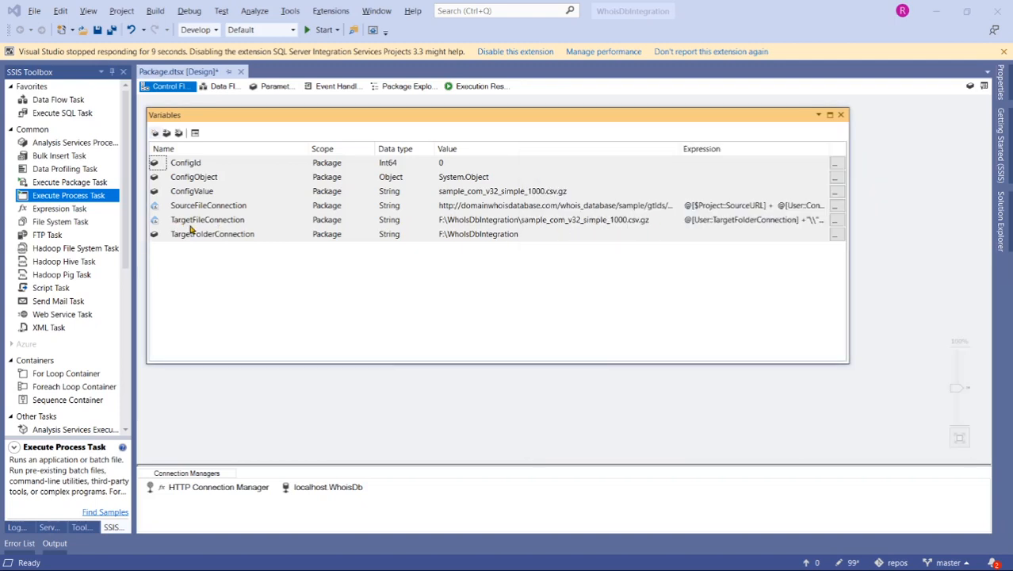
mouse_move(634, 226)
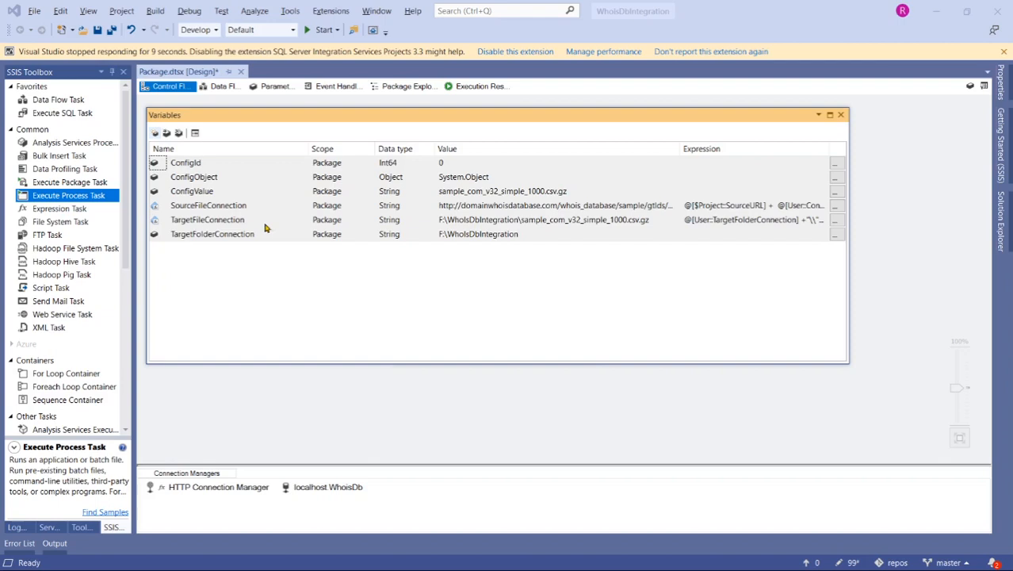
double_click(207, 219)
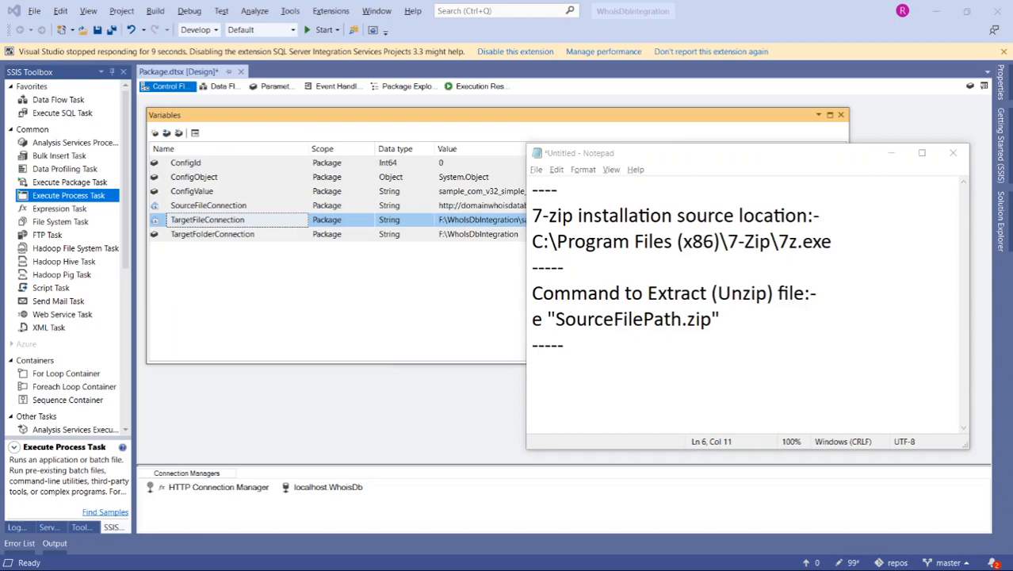
Step: Draft "e " + "\"" + @[User::TargetFileConnection] + "\"" in Notepad with an 'Expression' note
text("e " +  "\"" + @[User::TargetFileConnection] + "\"")
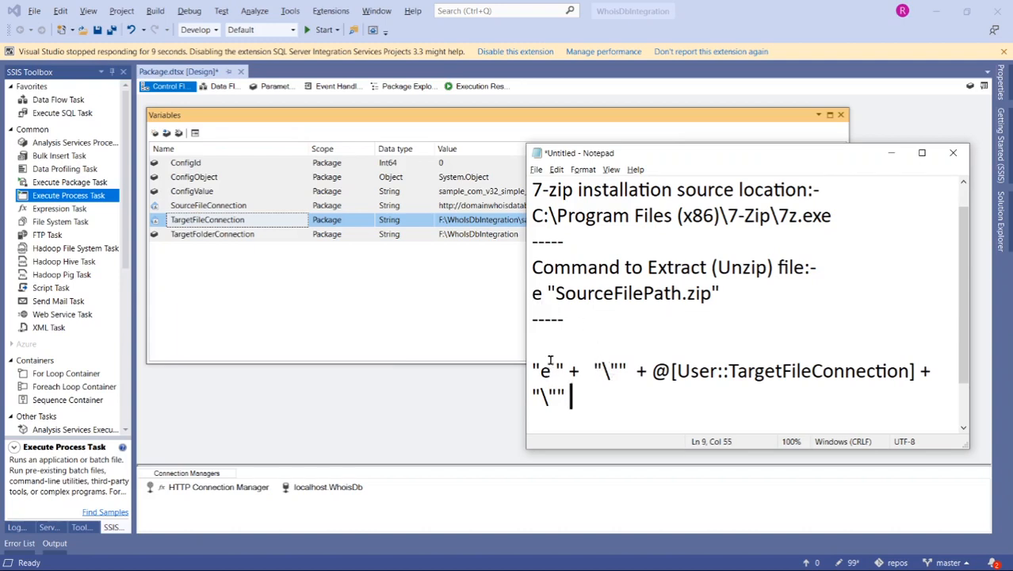
text(Expression)
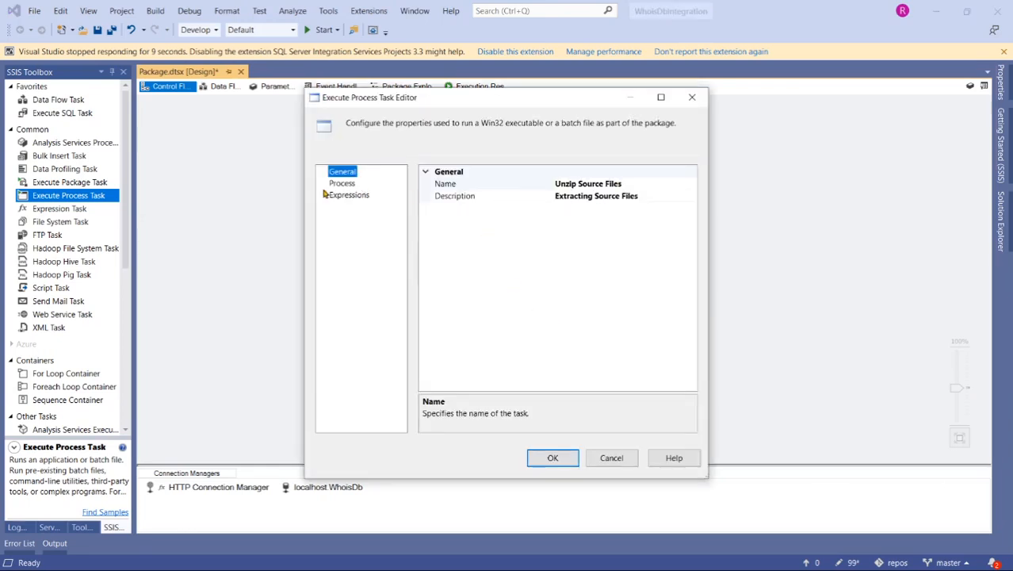
Step: Go to the Process page of the Unzip Source Files editor and start editing Arguments
click(342, 183)
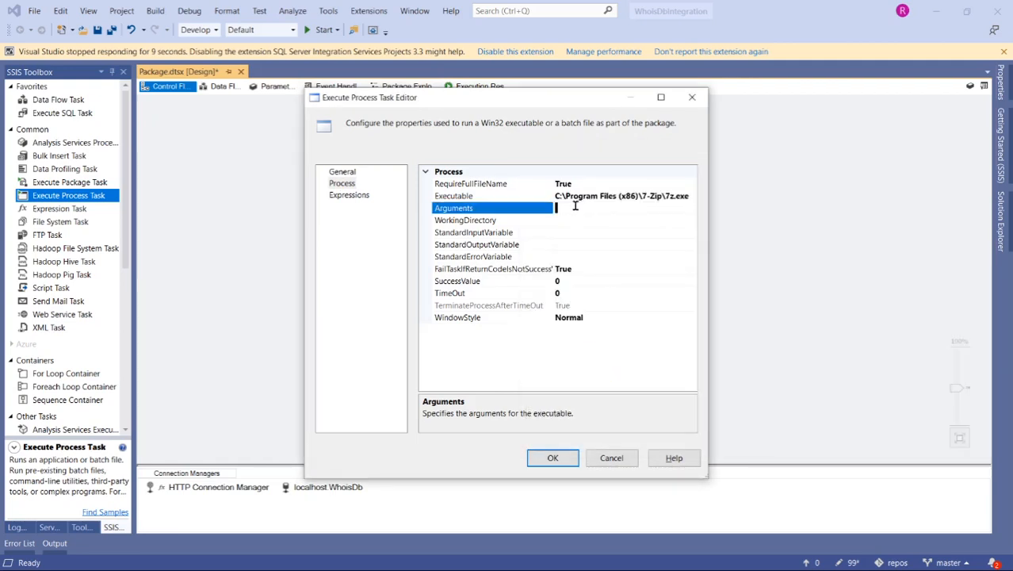
click(349, 195)
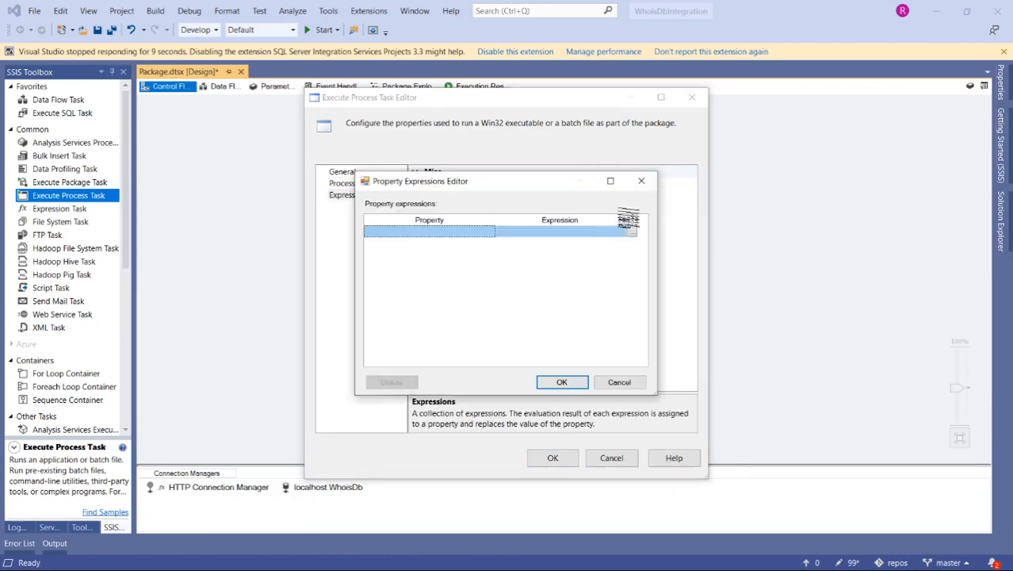
Step: Build the Arguments expression "e " plus the quoted @[User::TargetFileConnection] path and accept it
click(489, 231)
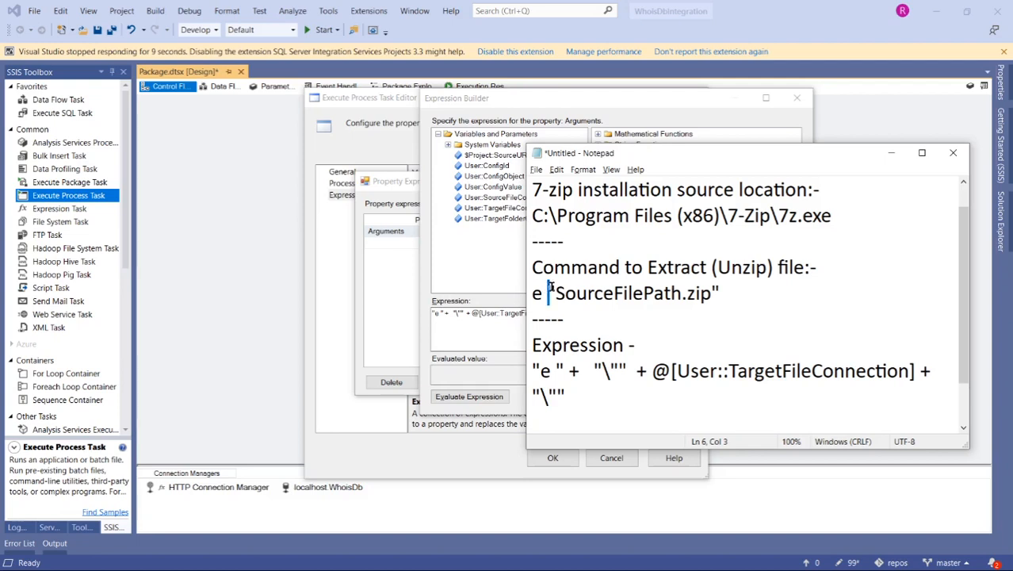
double_click(632, 293)
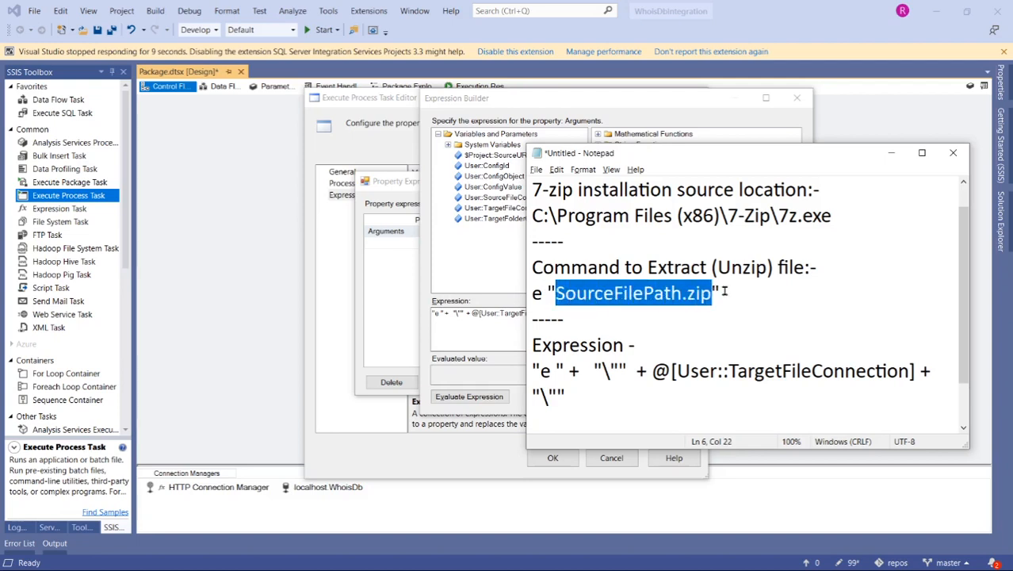
click(717, 293)
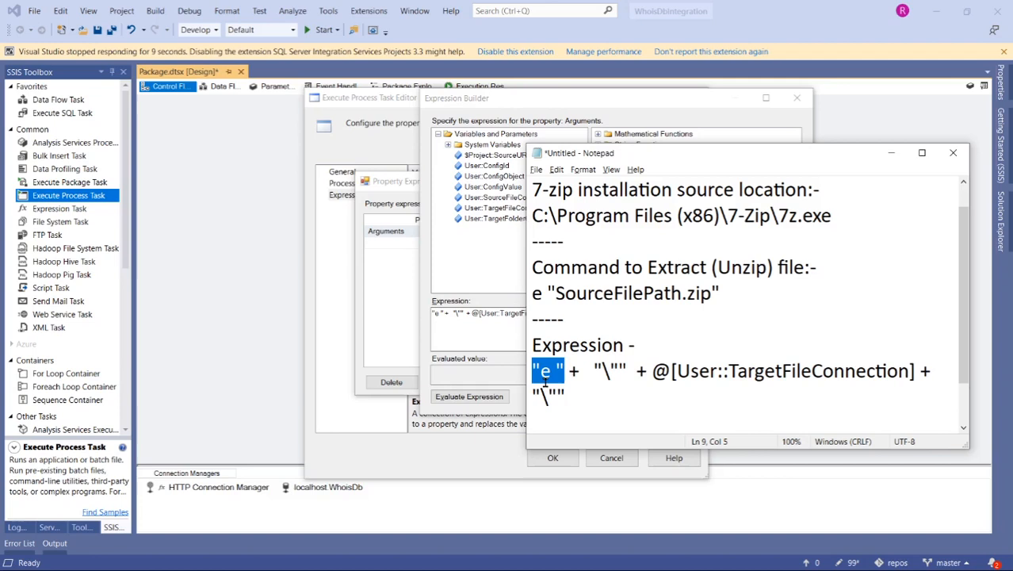
double_click(633, 292)
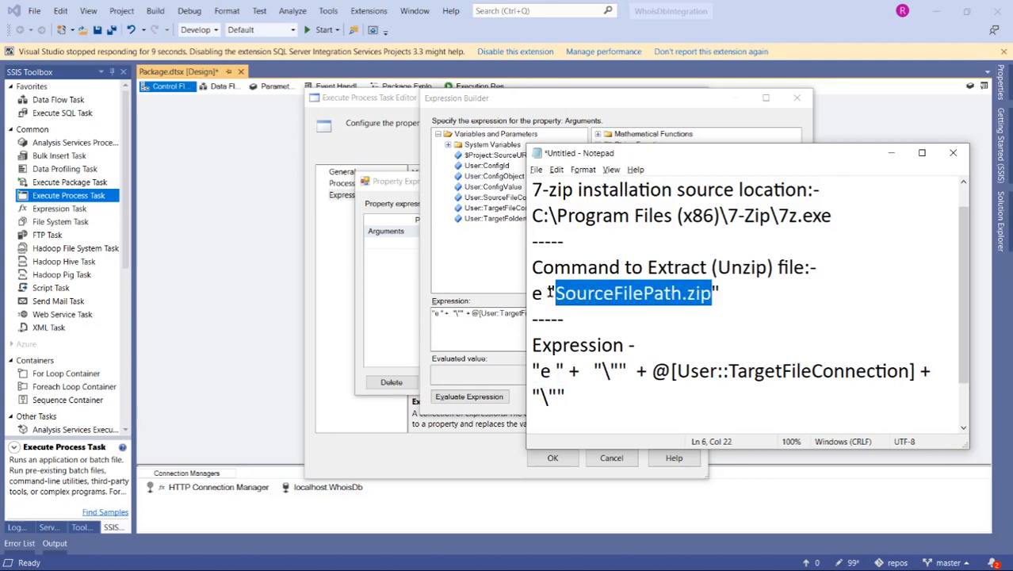
click(551, 292)
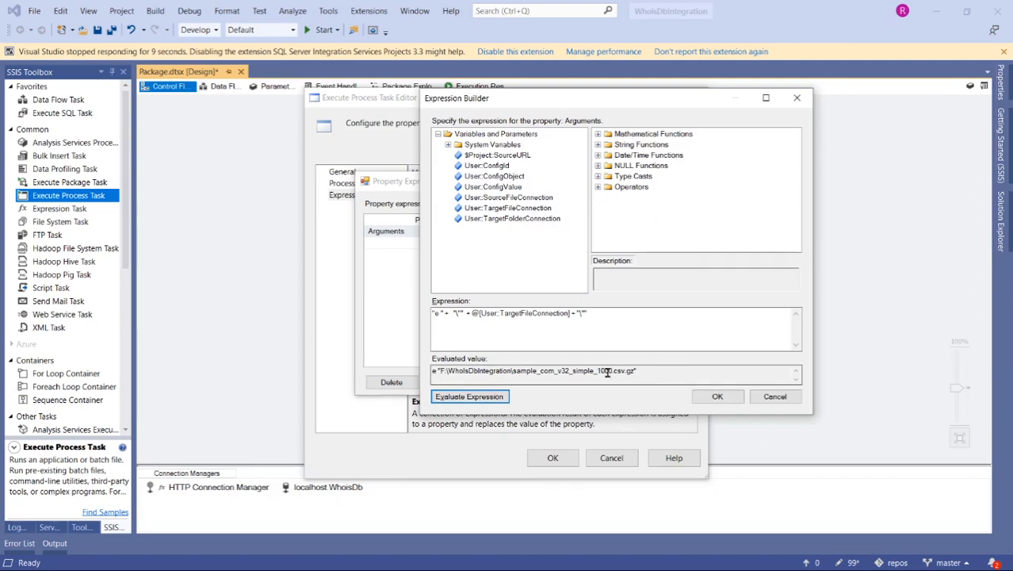
mouse_move(694, 395)
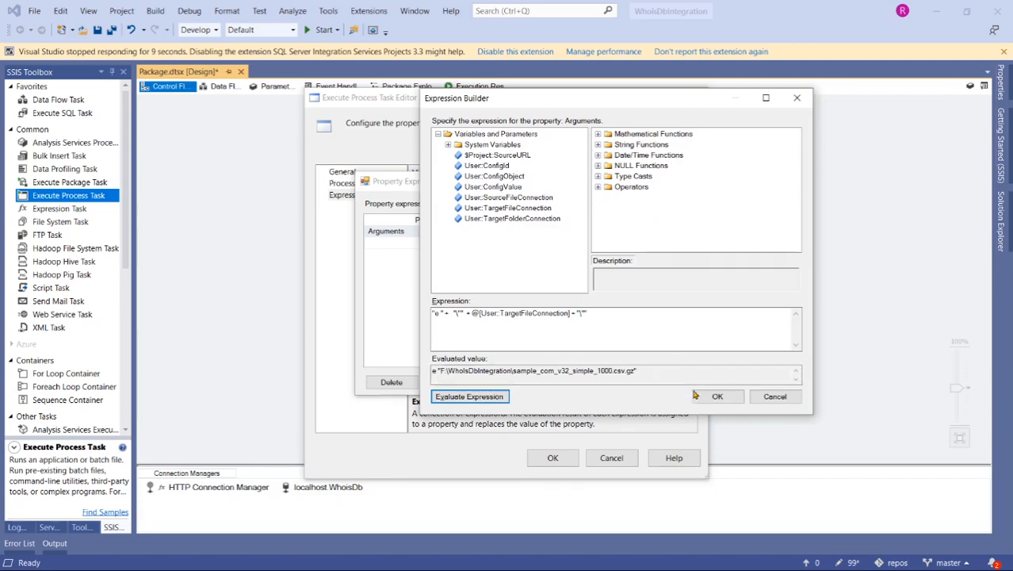
click(717, 396)
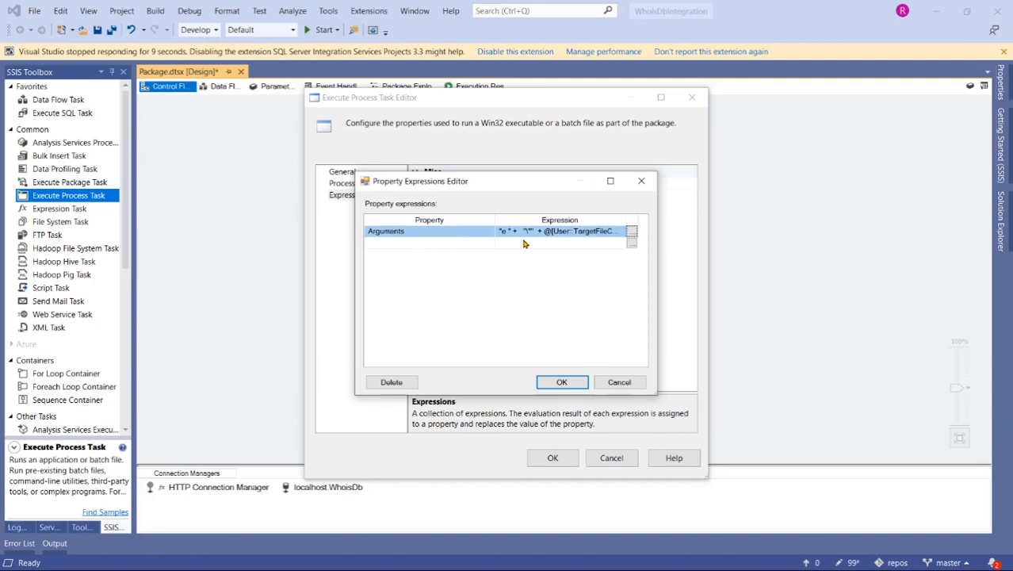
Step: Confirm the property expressions and review the WorkingDirectory setting on the Process page
click(561, 382)
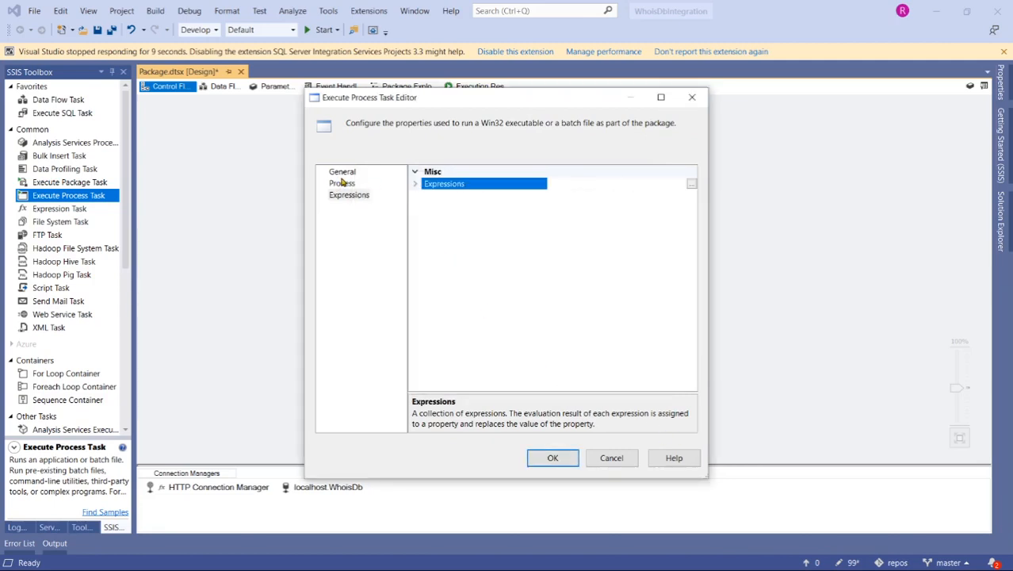
click(342, 171)
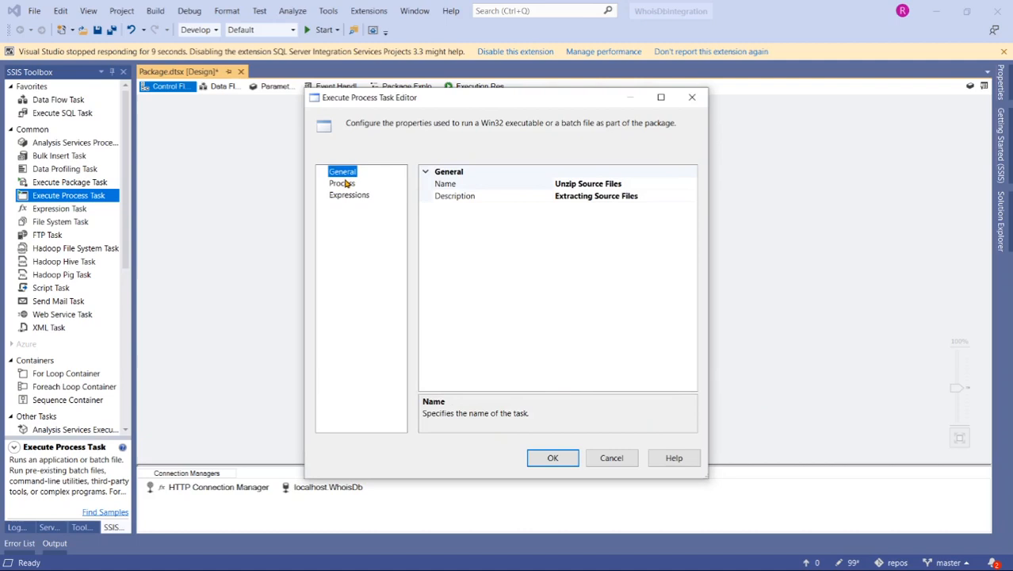
click(341, 183)
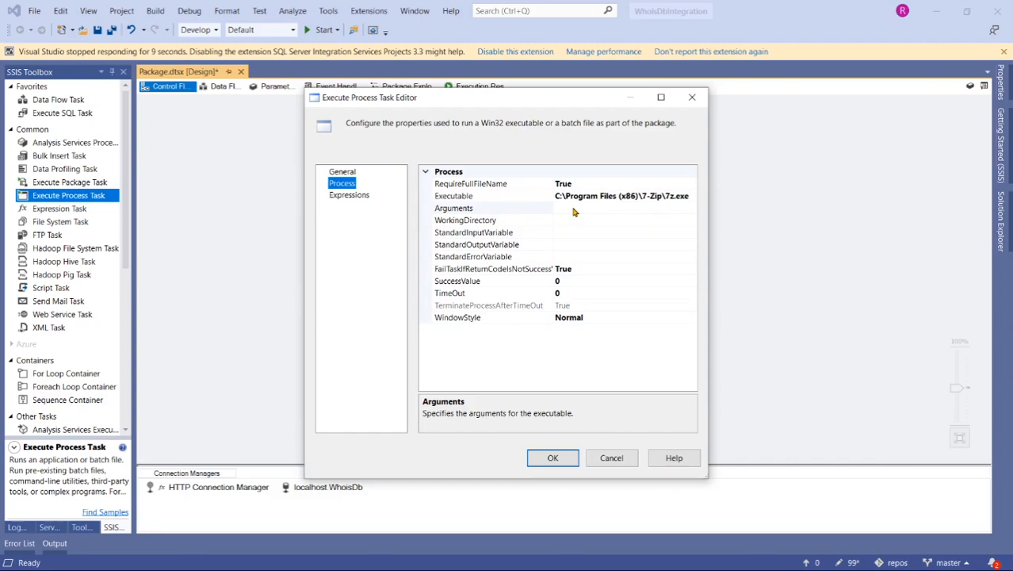
click(491, 219)
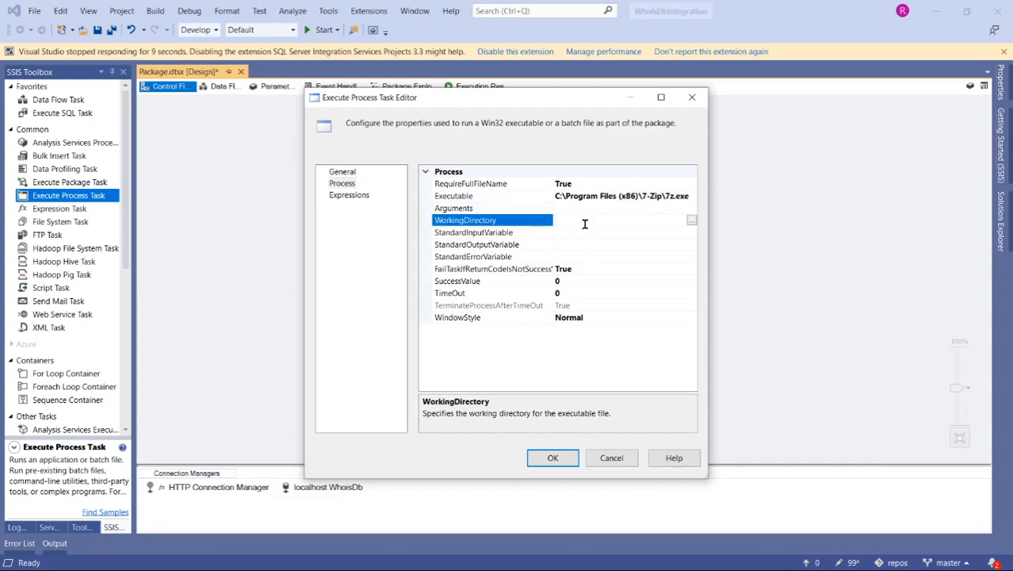
mouse_move(308, 187)
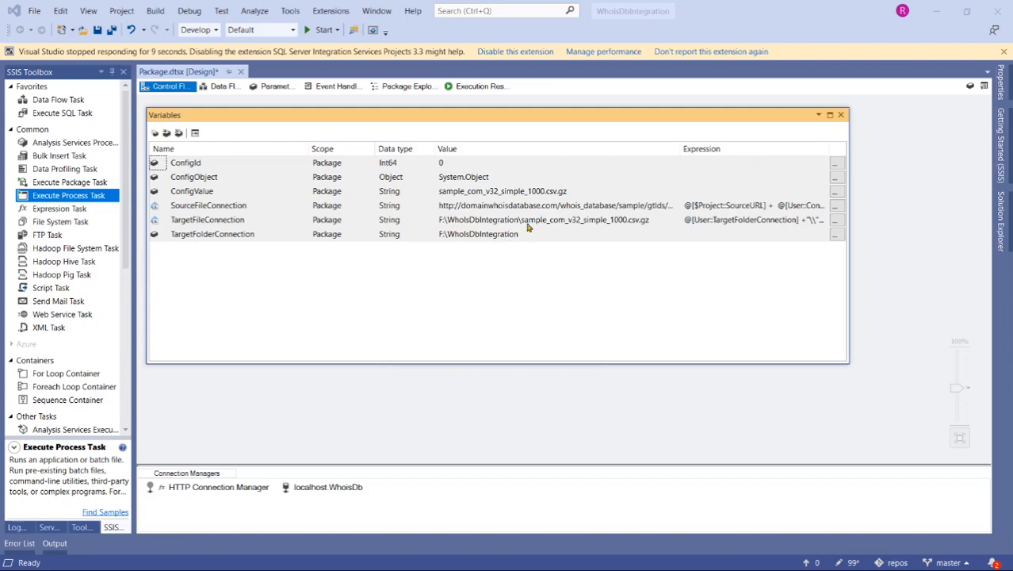
mouse_move(634, 223)
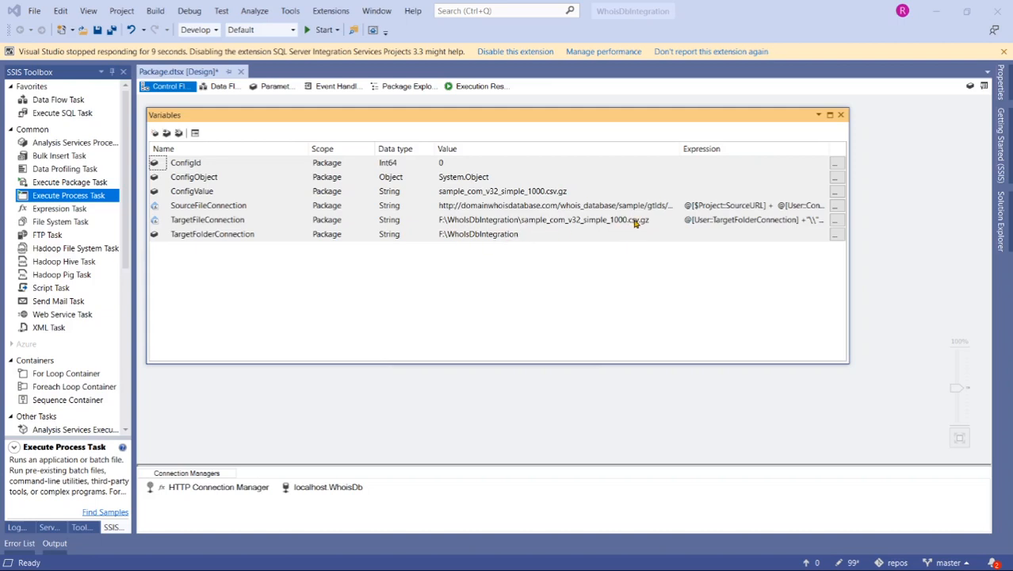
click(555, 234)
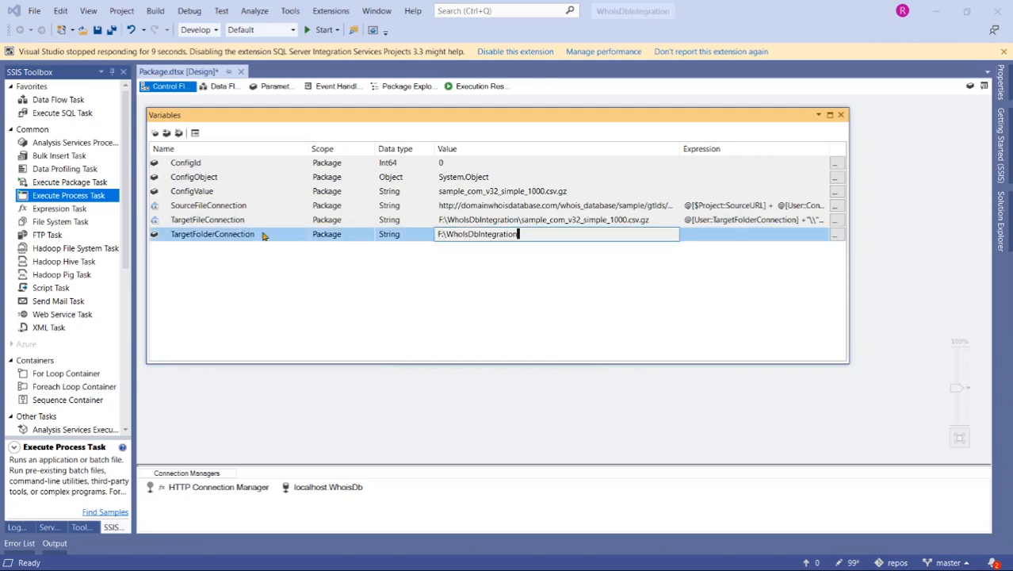
mouse_move(732, 141)
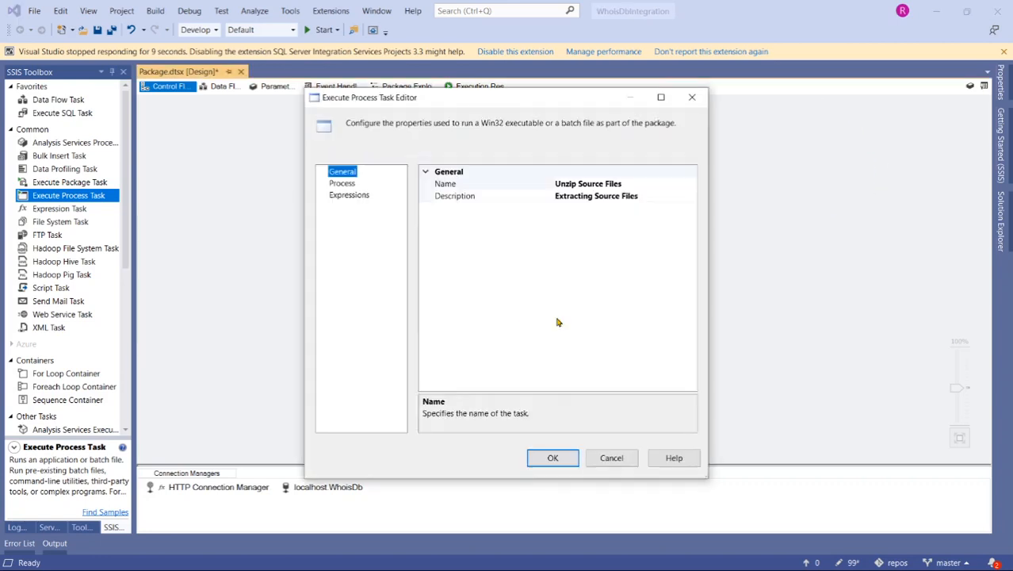
Step: Add a WorkingDirectory expression using @[User::TargetFolderConnection], evaluated to F:\WhoIsDbIntegration
click(348, 195)
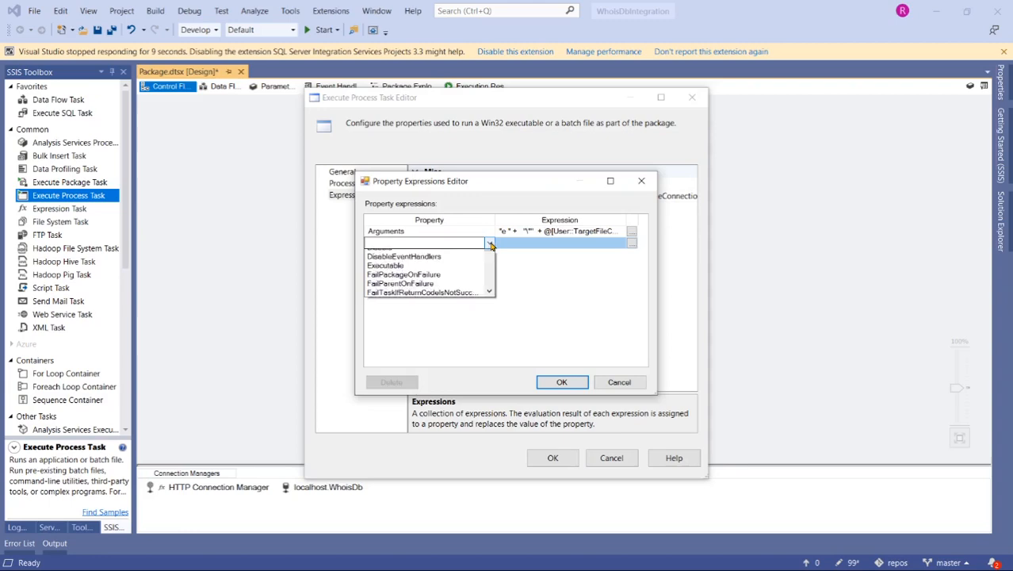
click(397, 242)
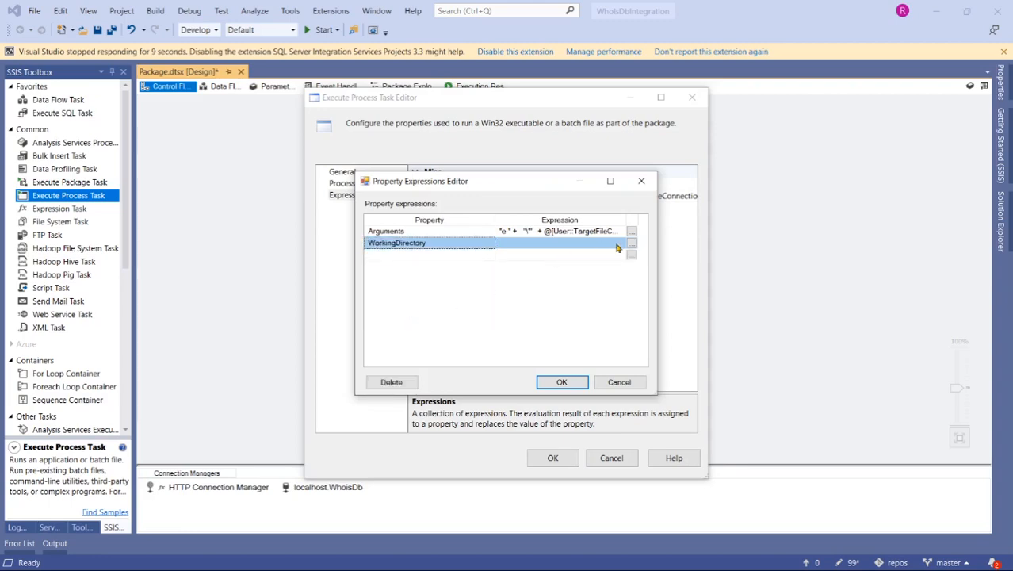
click(631, 243)
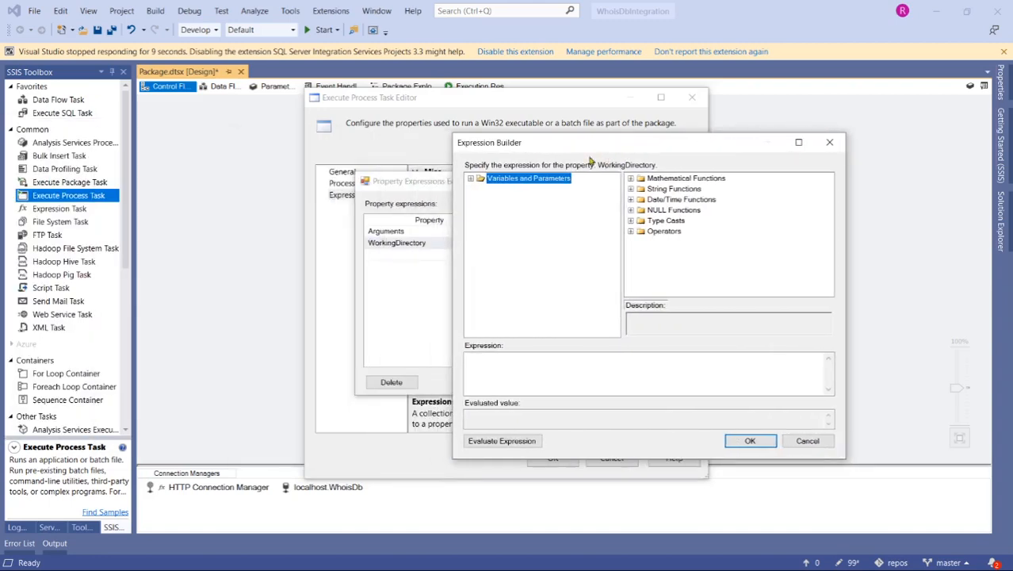
click(471, 177)
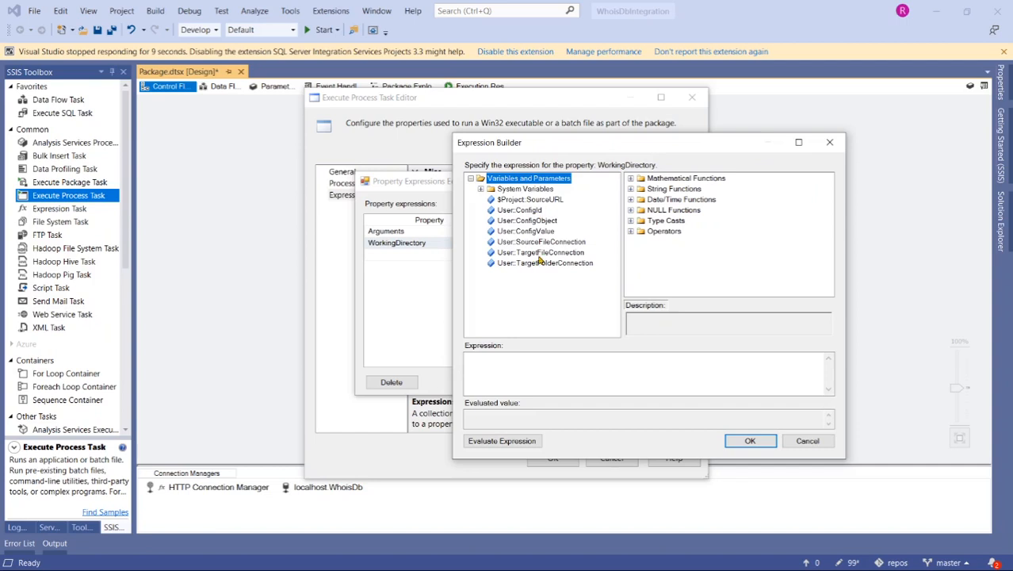
click(501, 440)
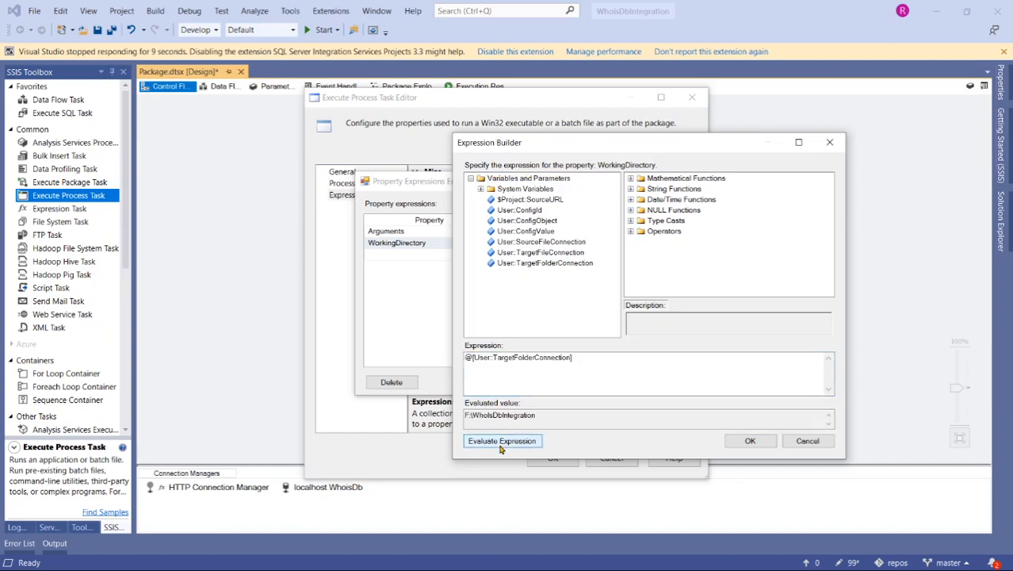
click(502, 441)
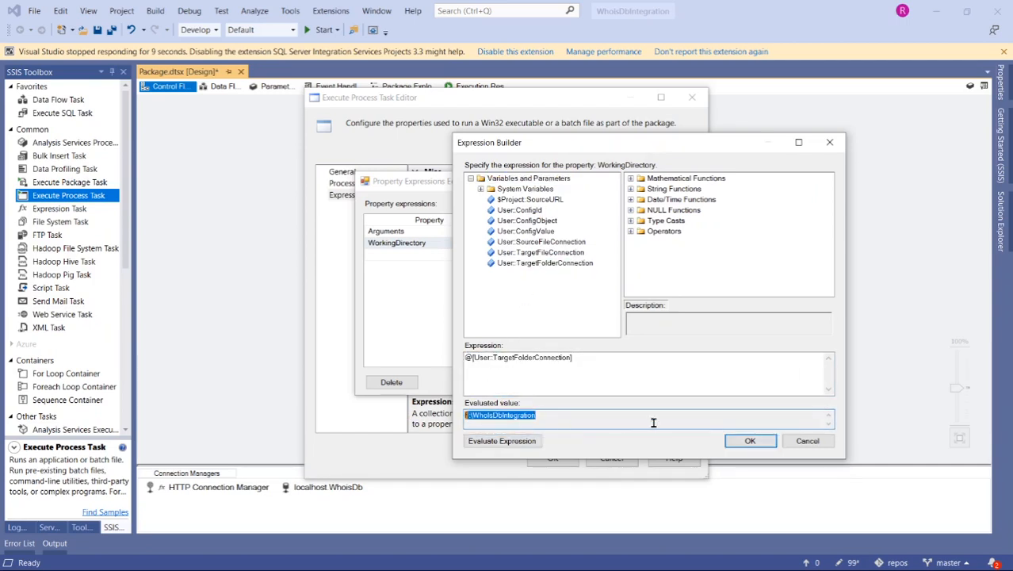
click(749, 439)
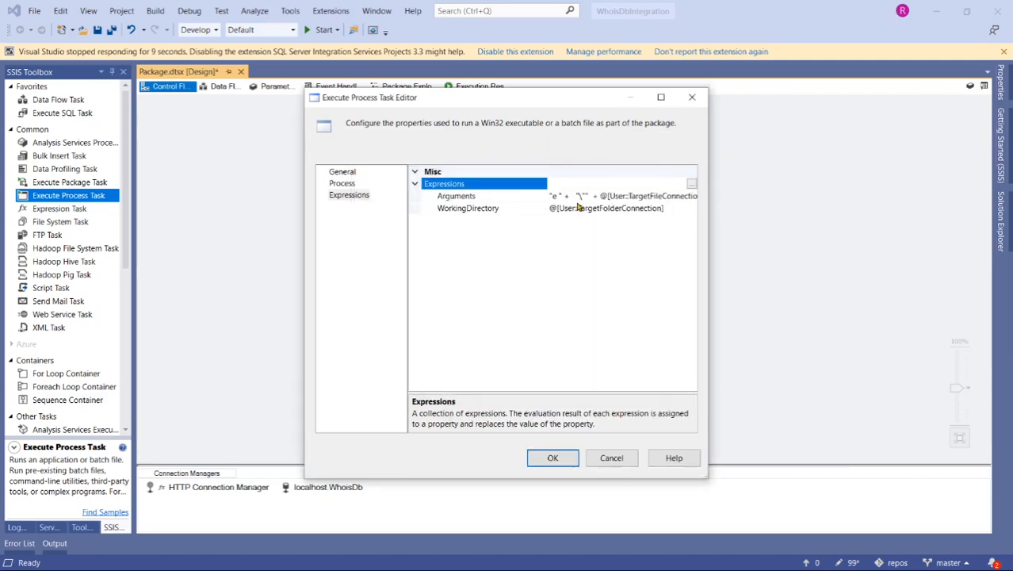
Step: Check the expression-driven process settings and close the Unzip Source Files editor
click(342, 183)
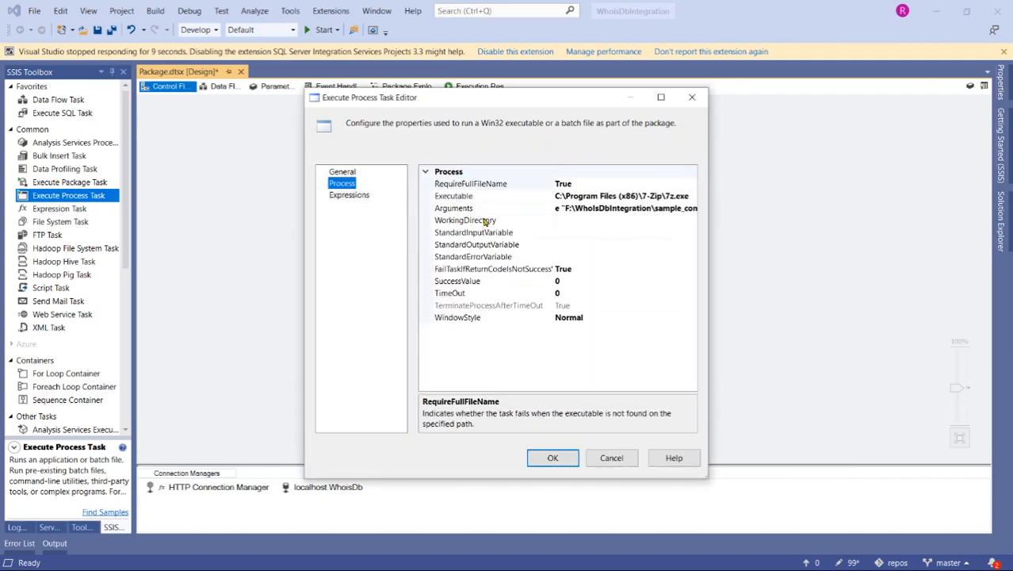
click(553, 457)
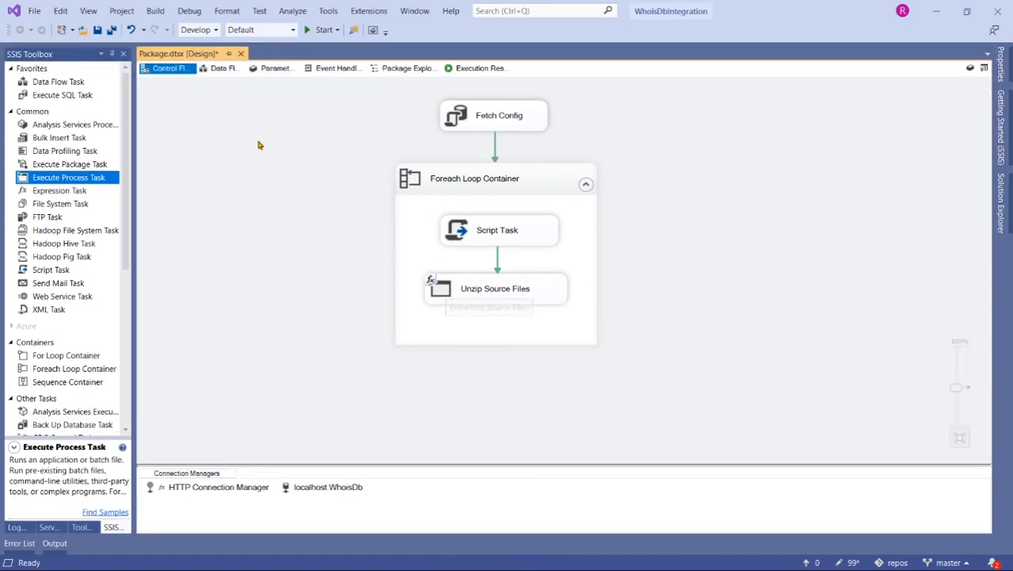
Step: Start renaming the Script Task inside the Foreach Loop Container from its context menu
click(496, 230)
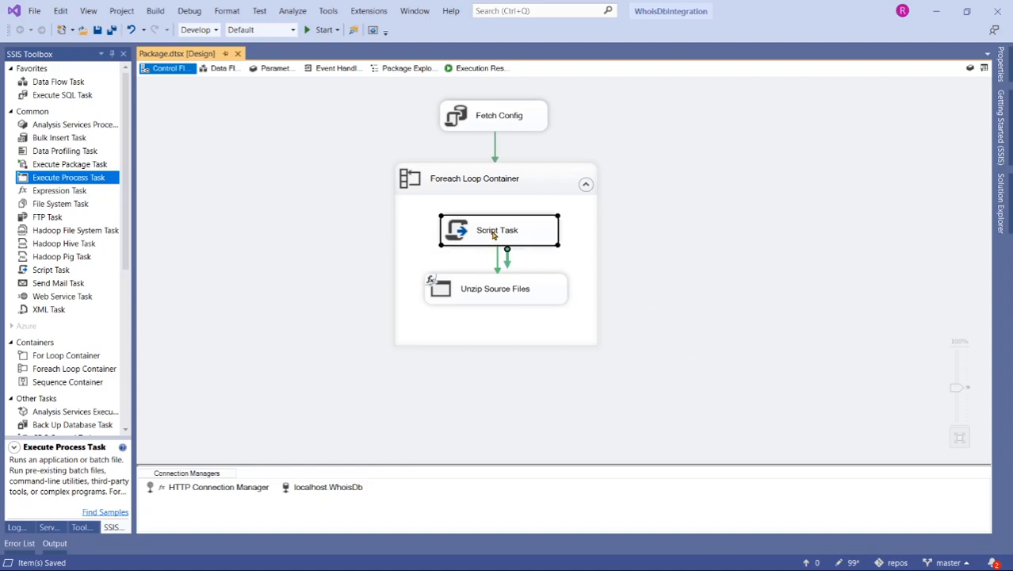
right_click(497, 230)
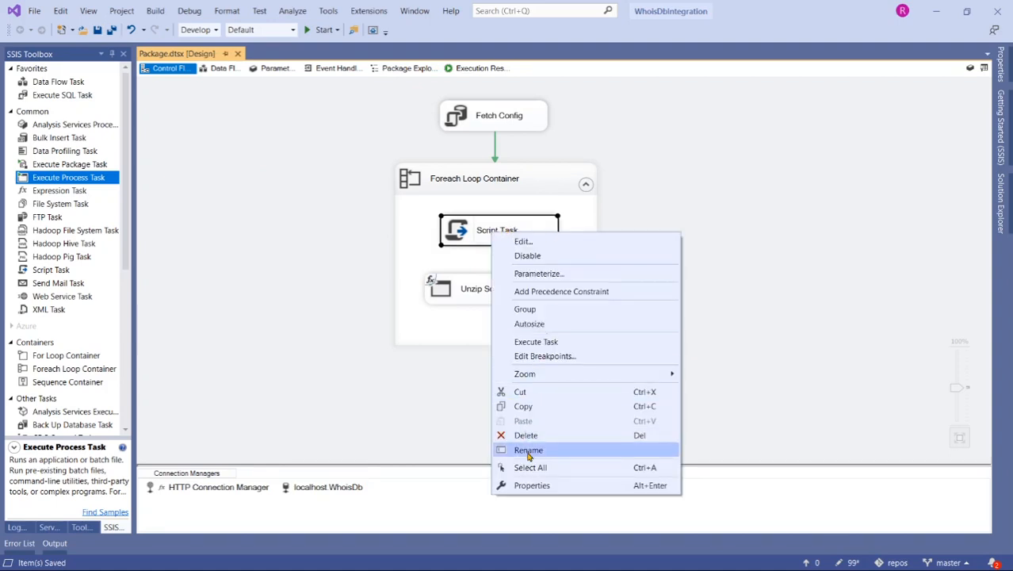
click(528, 450)
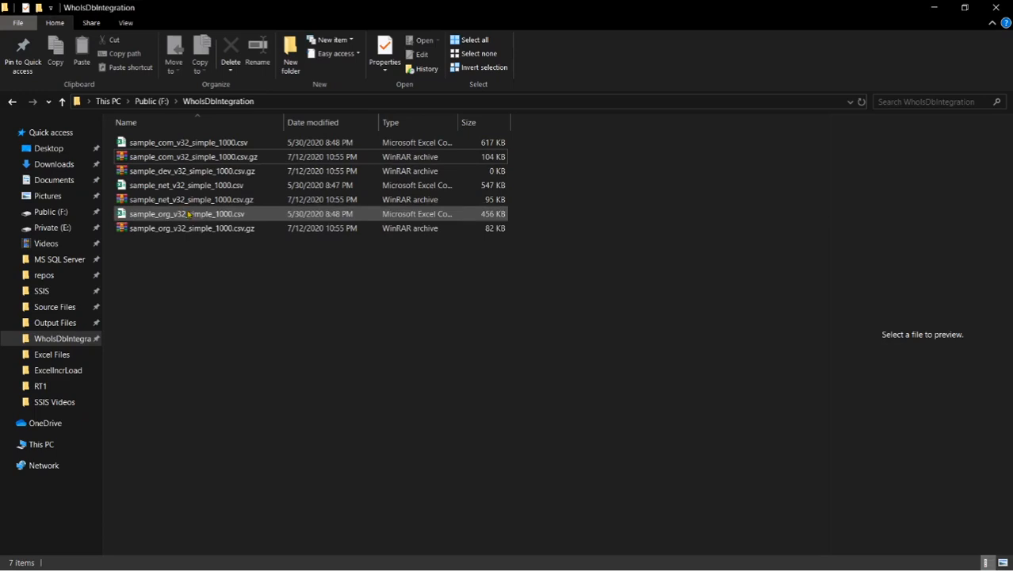
Step: Browse the WhoIsDbIntegration folder showing extracted .csv files beside their .gz archives
click(189, 142)
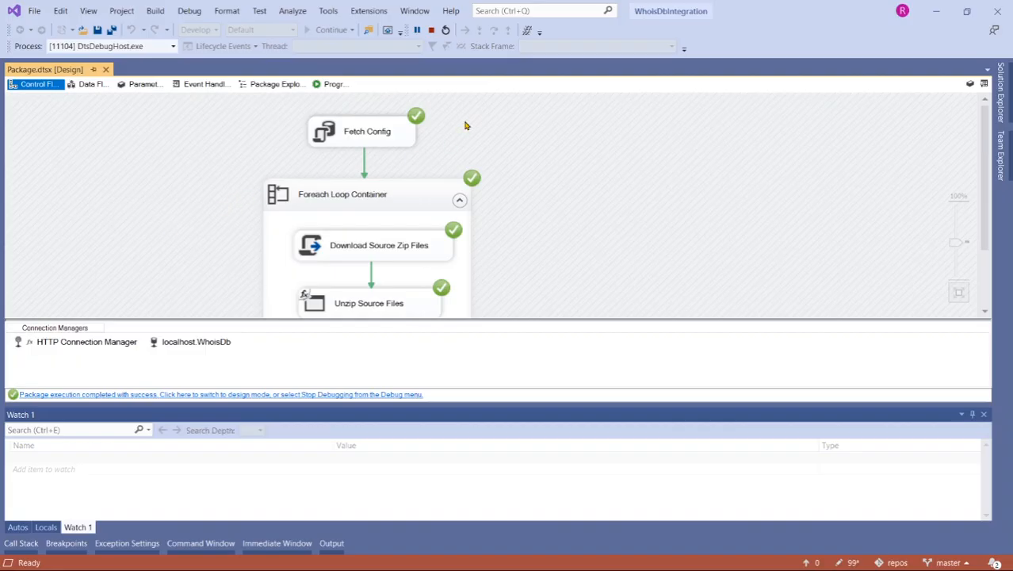
Step: Stop Debugging to leave the successful run and return to package design mode
click(431, 30)
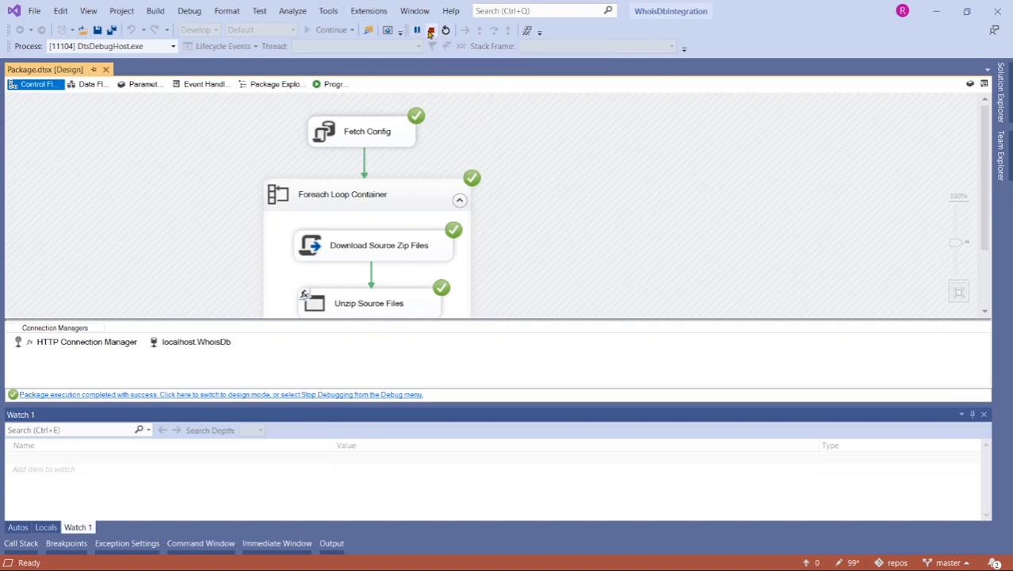
click(431, 30)
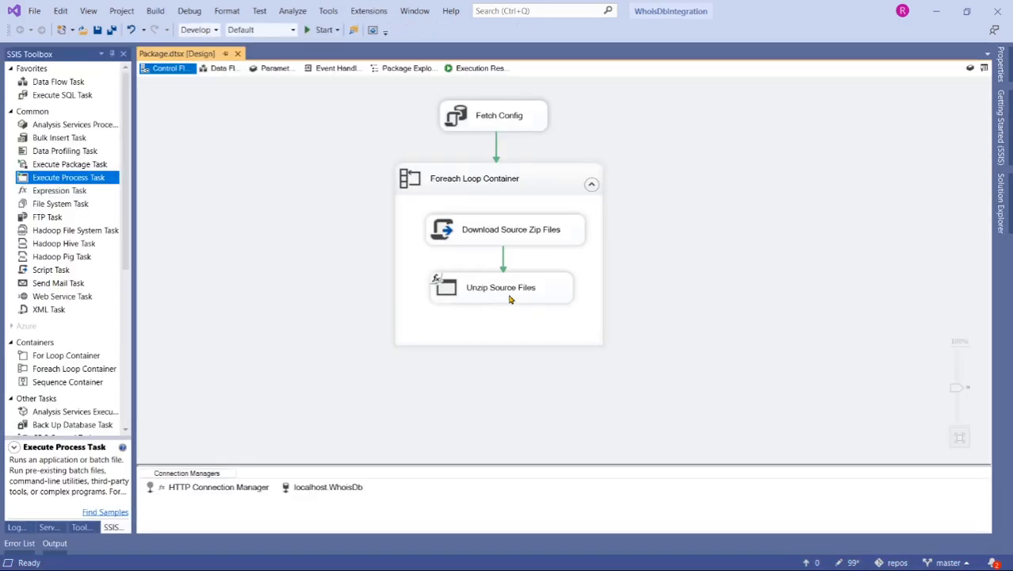
mouse_move(534, 301)
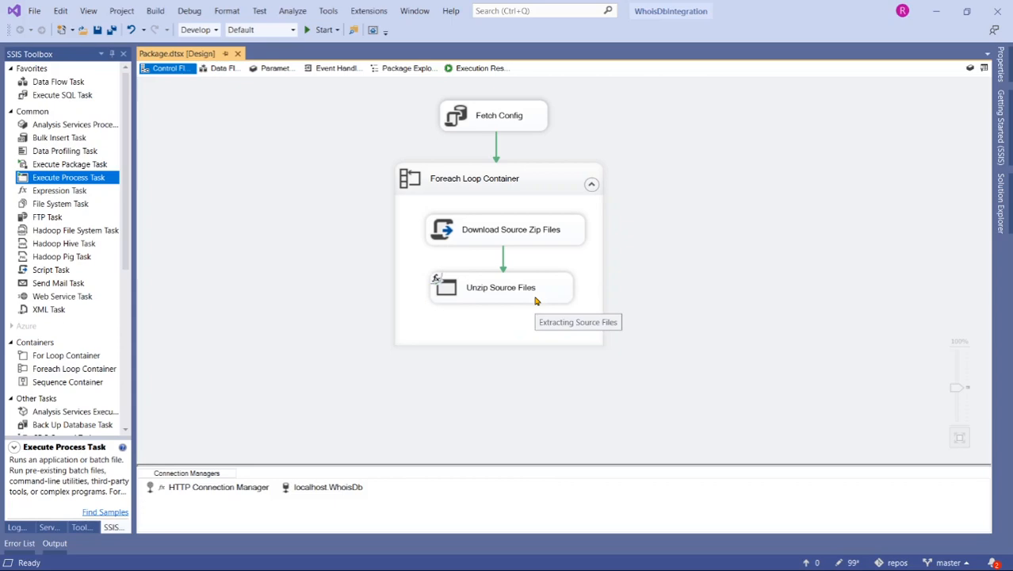